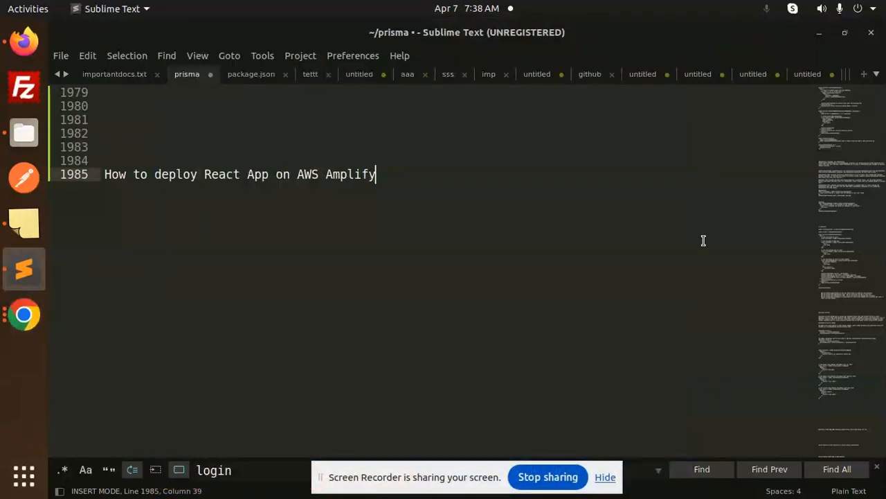
mouse_move(227, 215)
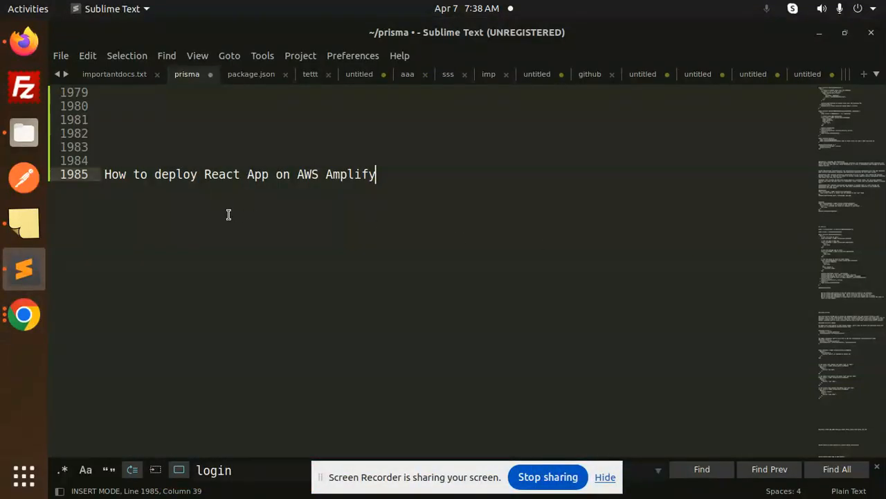
mouse_move(192, 212)
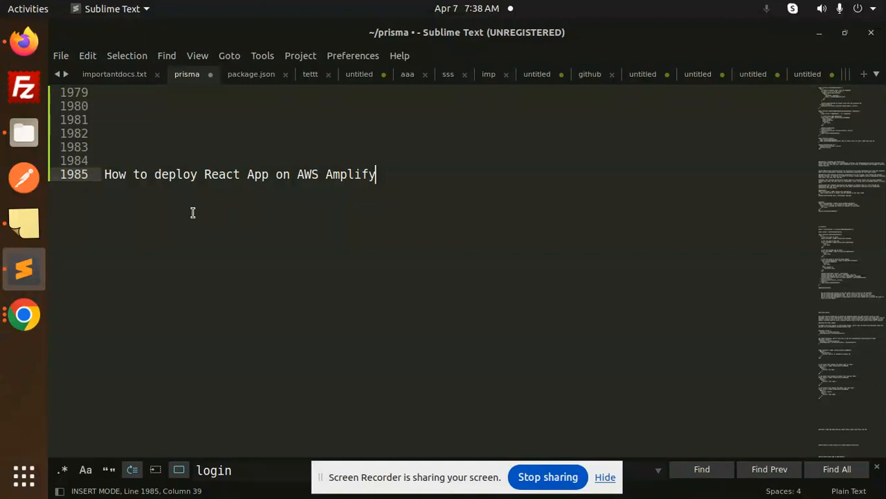
mouse_move(199, 213)
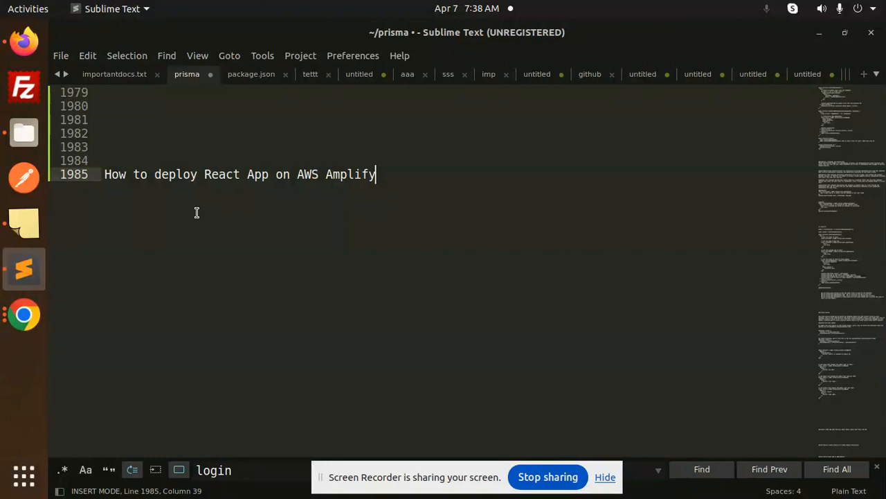
mouse_move(11, 27)
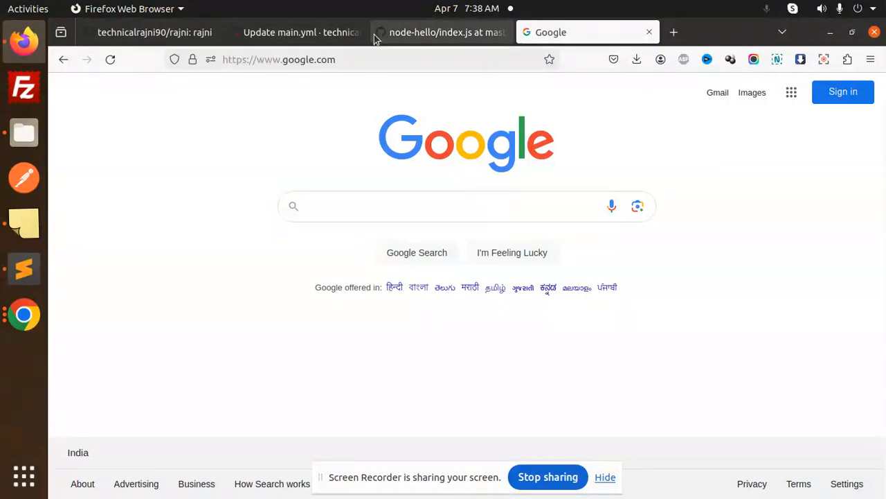
Go to Your repositories on GitHub and start a new repository.
left_click(440, 32)
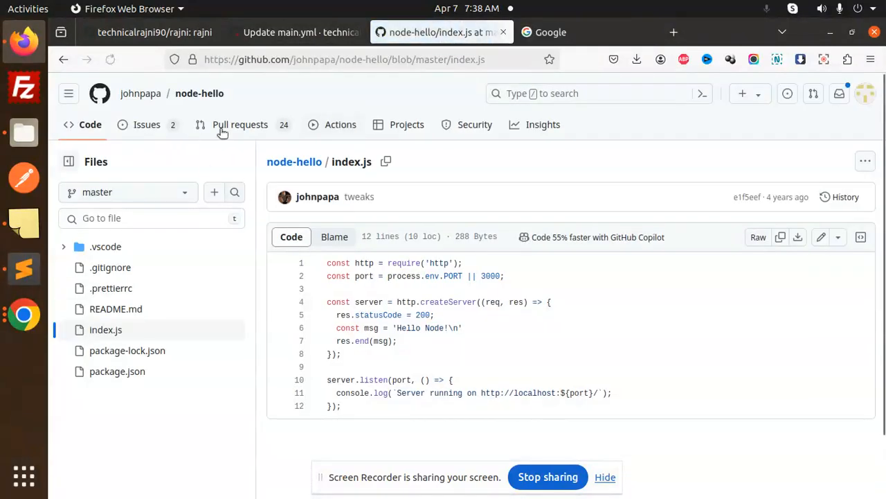
left_click(864, 94)
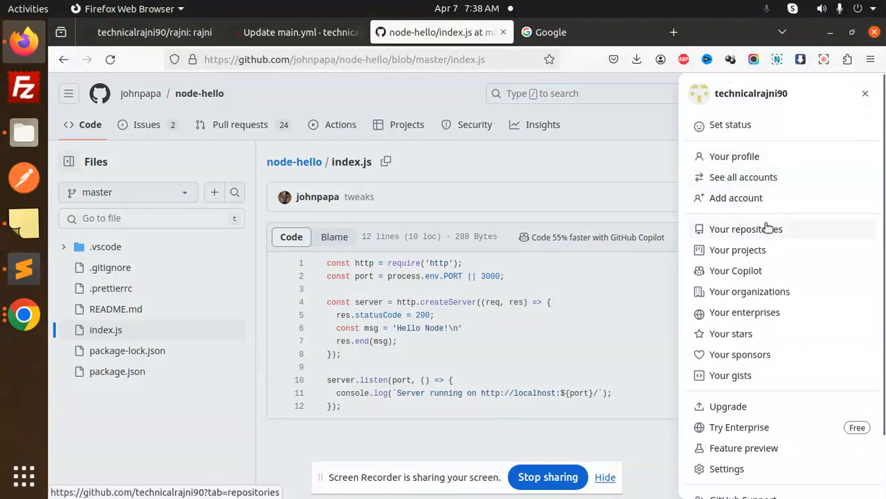
left_click(745, 228)
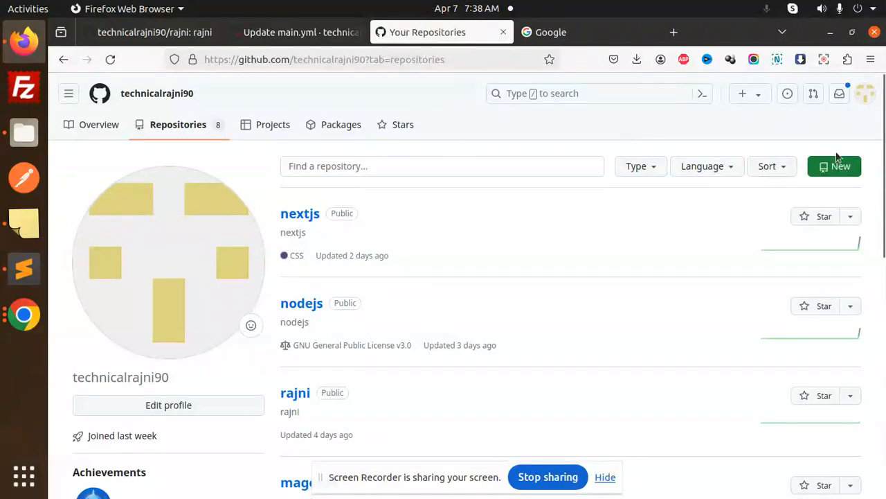
left_click(834, 166)
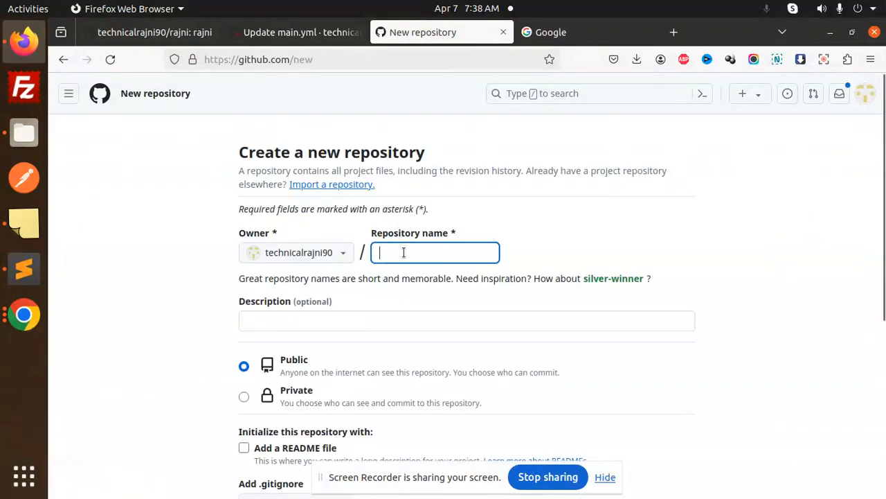
Name and describe the repository 'reactapp' and create it as a public repo.
type("re")
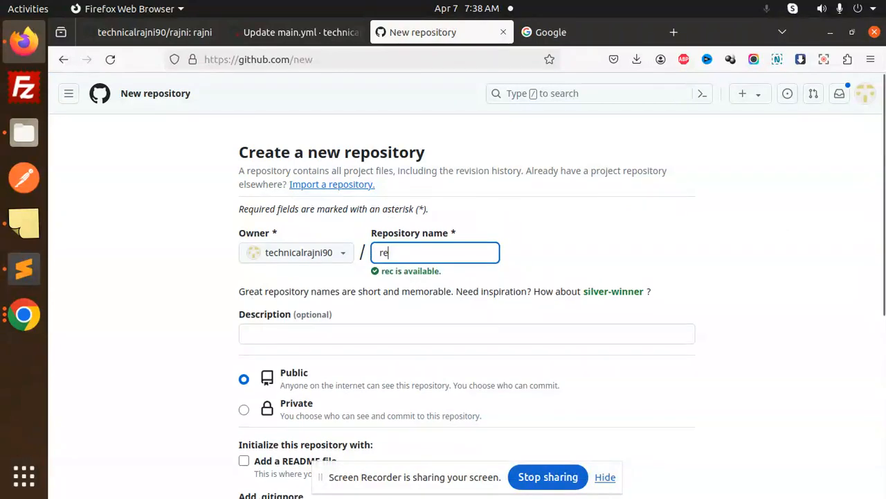
type("actapp")
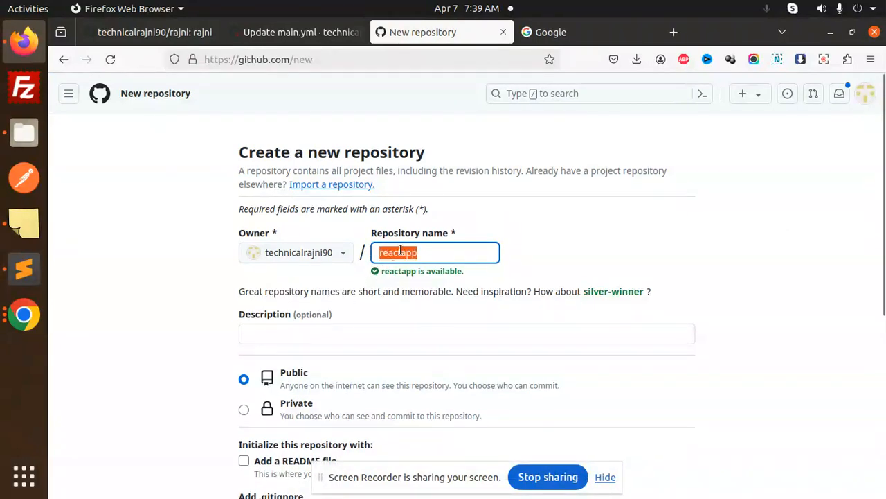
type("reactapp")
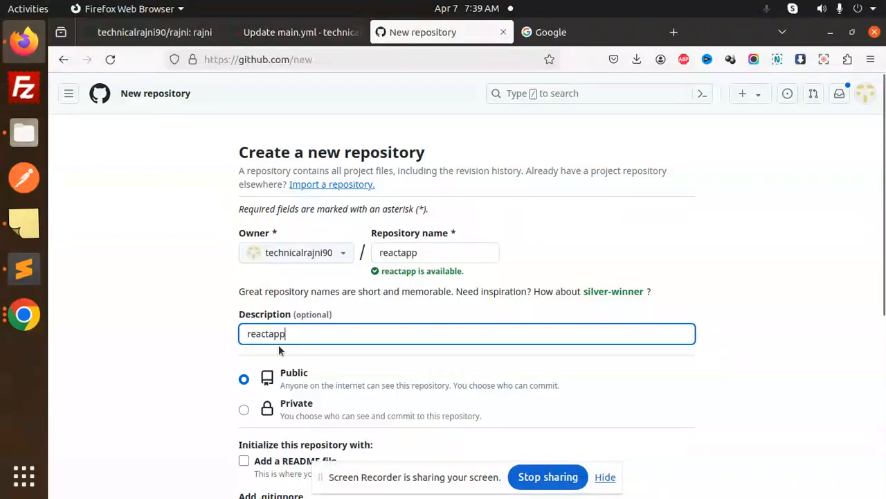
scroll("down", 3)
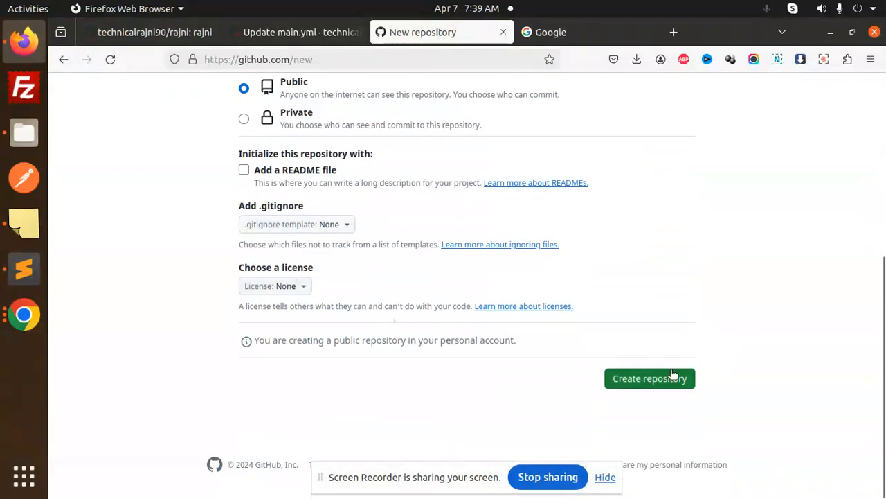
left_click(648, 378)
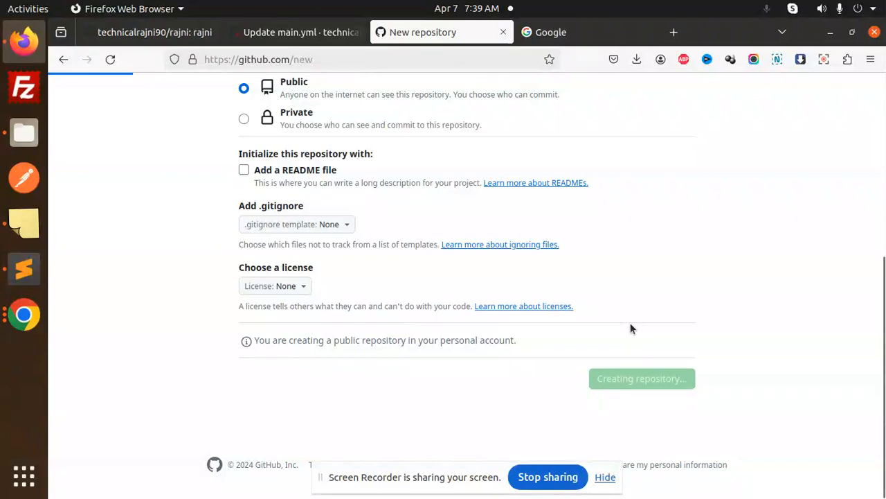
left_click(640, 379)
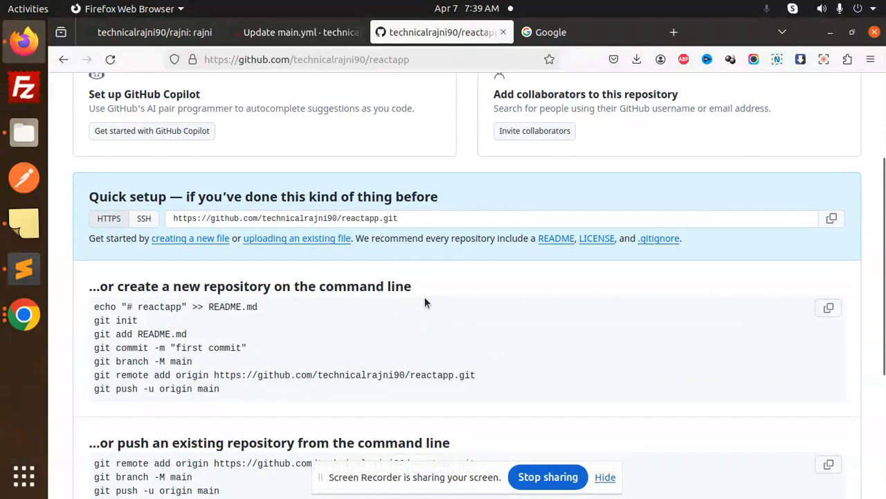
scroll("up", 3)
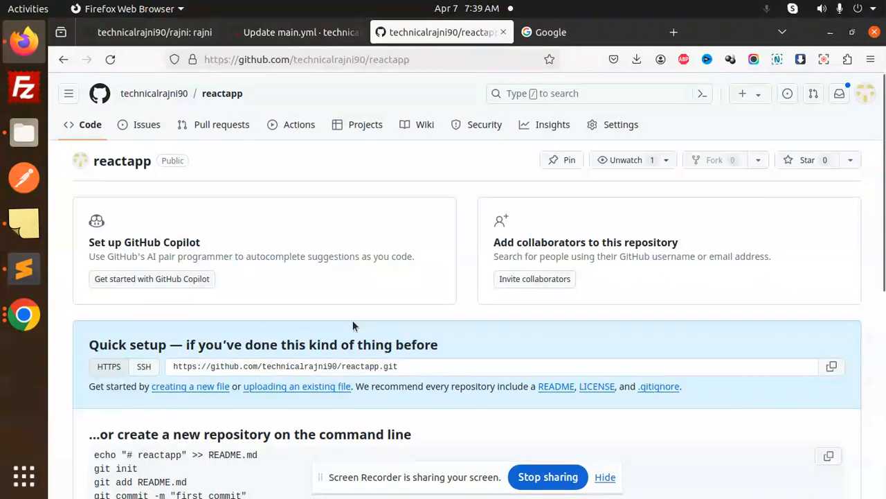
scroll("down", 3)
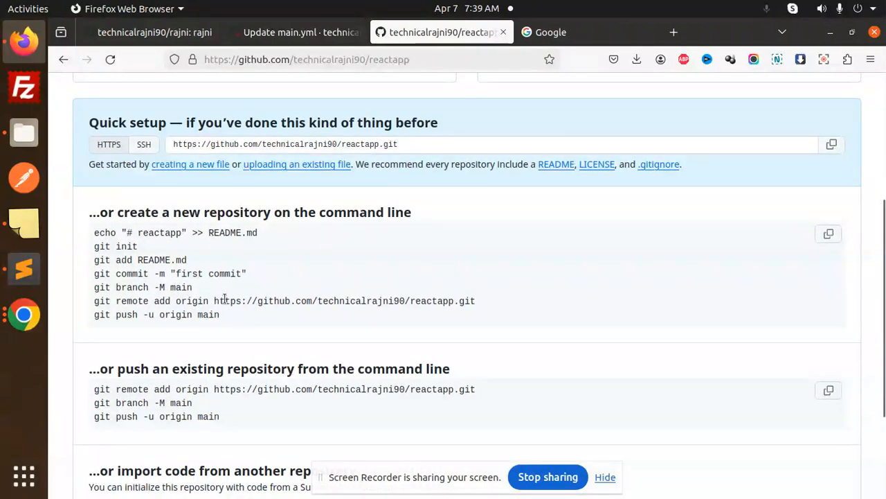
double_click(116, 247)
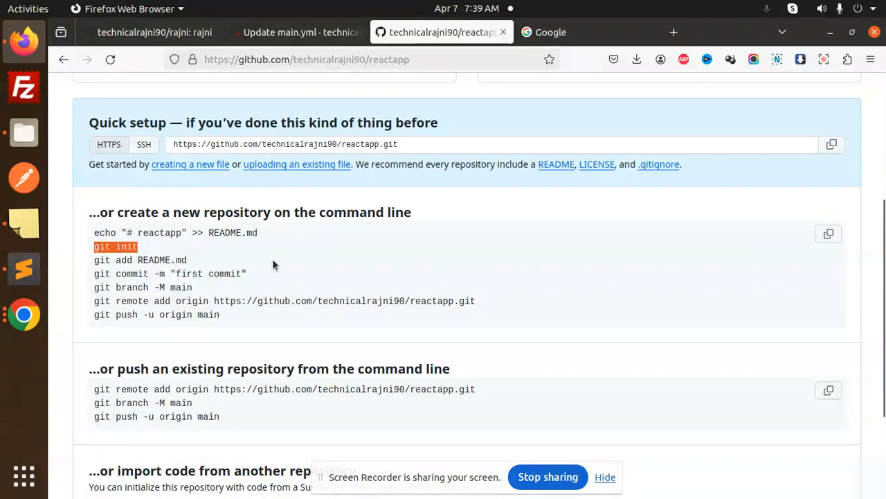
mouse_move(24, 133)
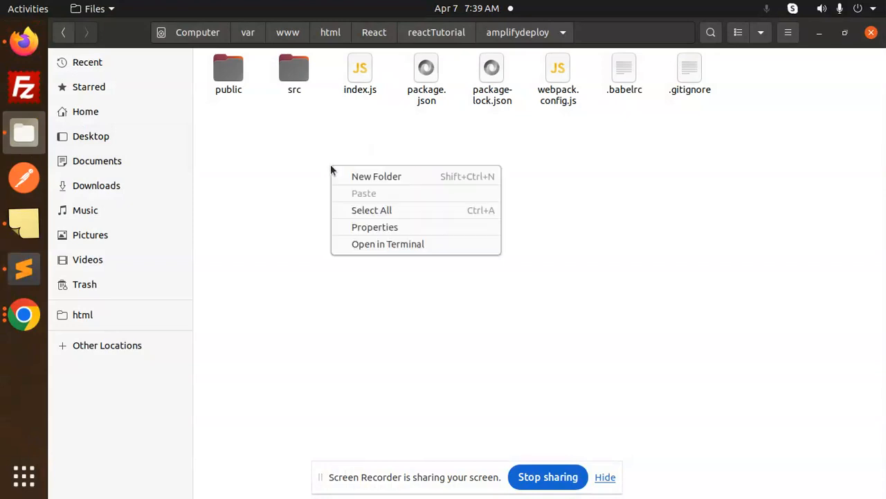
left_click(388, 244)
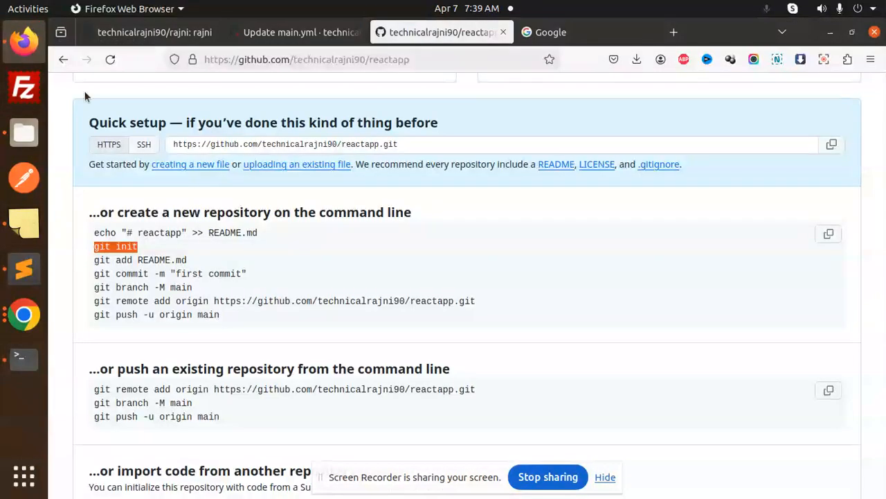
mouse_move(141, 248)
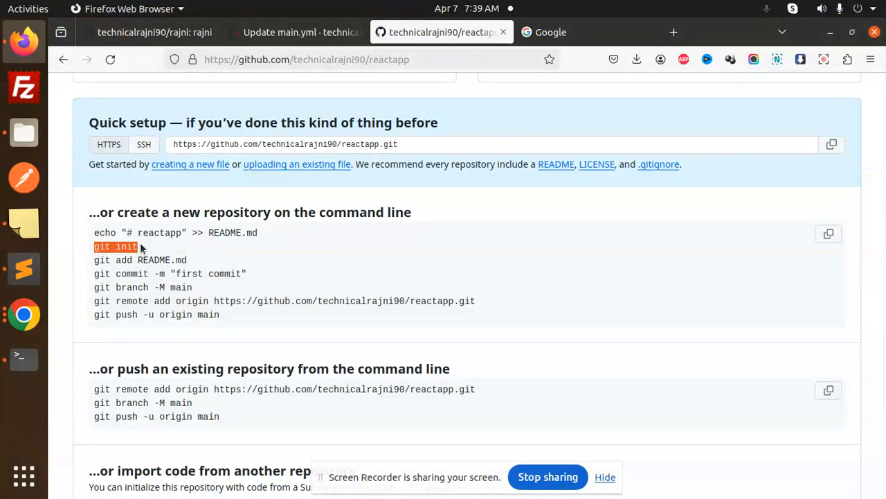
left_click(24, 358)
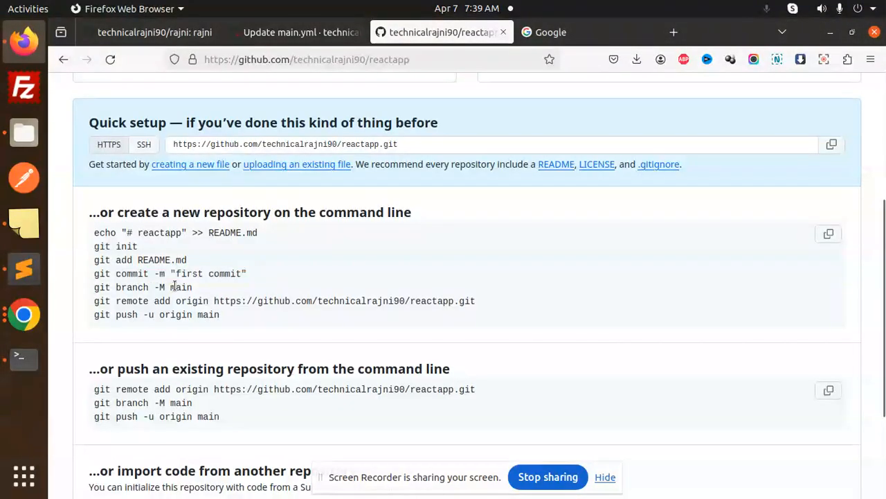
Run the first-commit and branch commands and add the reactapp GitHub URL as remote origin.
left_click(24, 356)
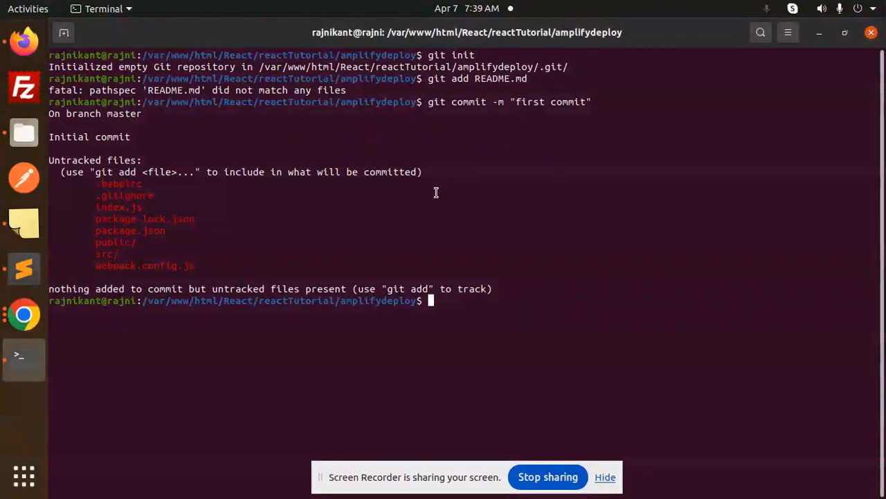
key("Return")
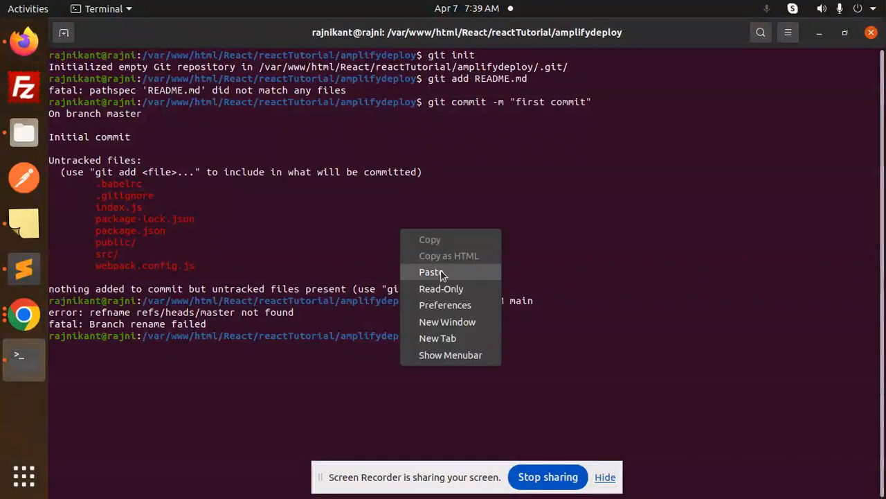
left_click(429, 272)
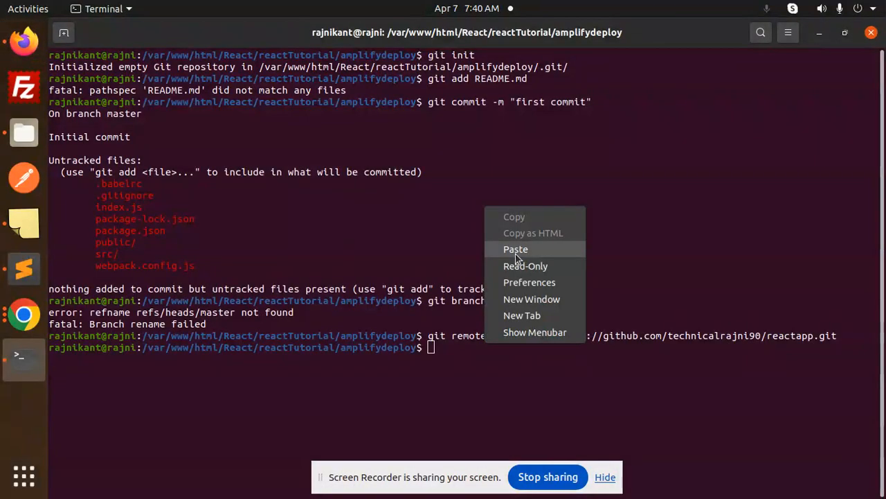
left_click(515, 249)
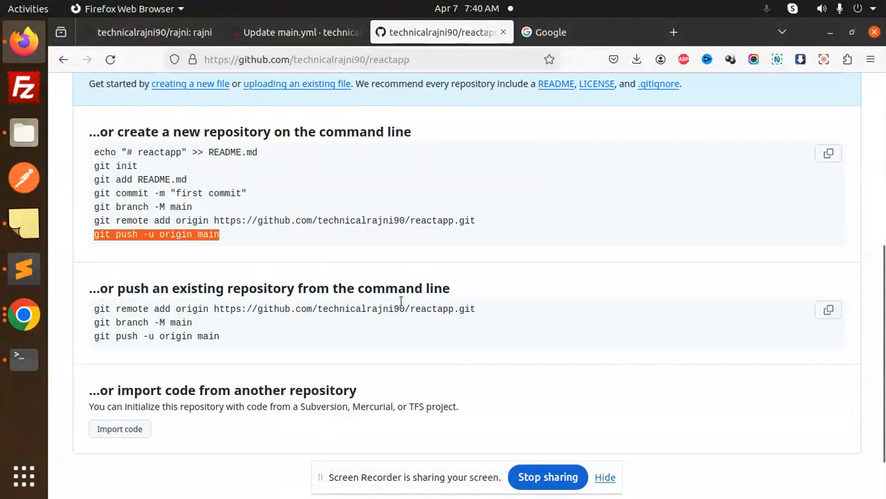
Attempt git push -u origin main and observe it failing with only untracked files.
scroll("down", 3)
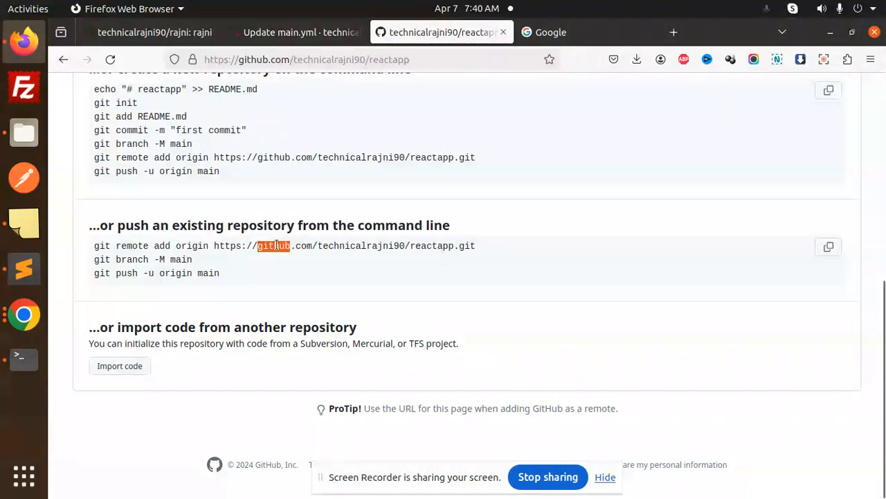
left_click(22, 357)
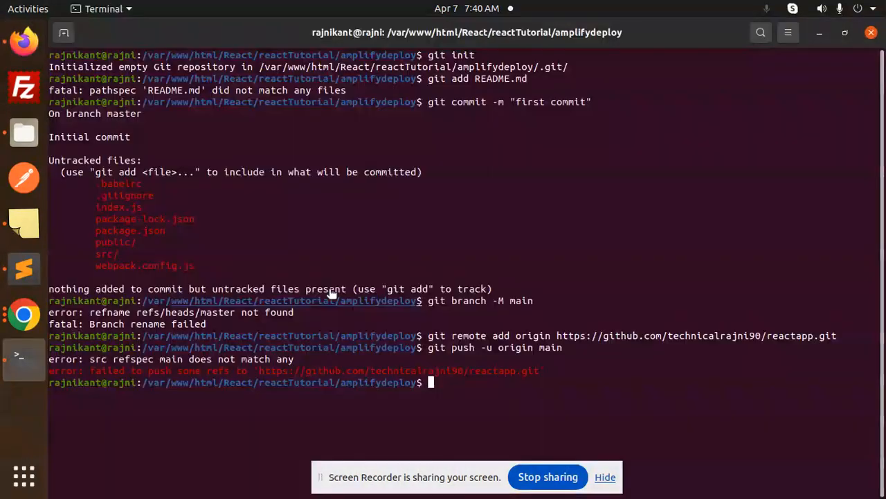
key("Return")
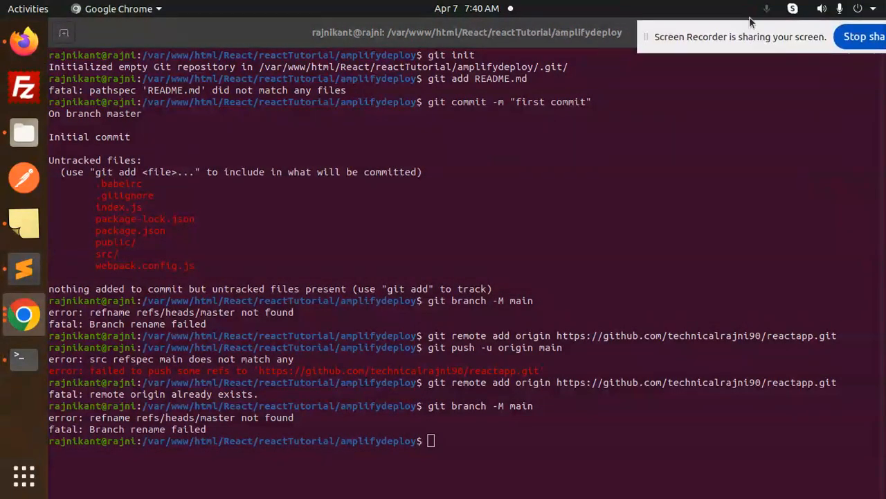
type("git")
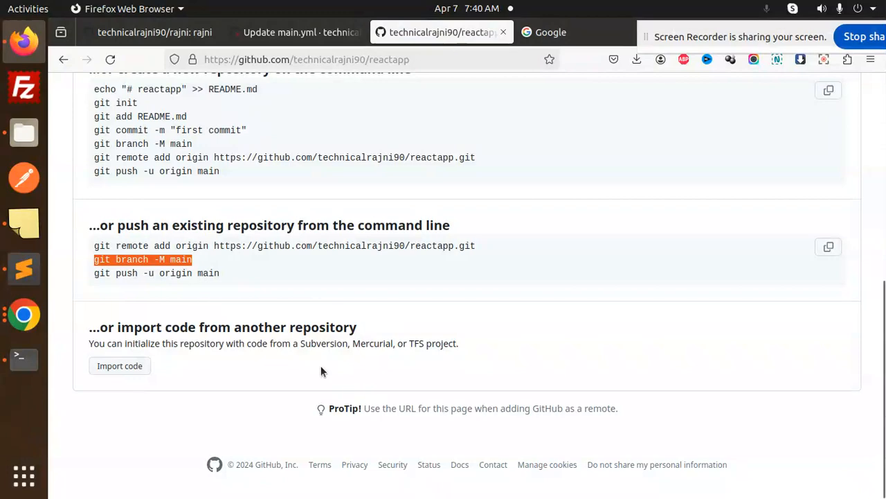
left_click(24, 358)
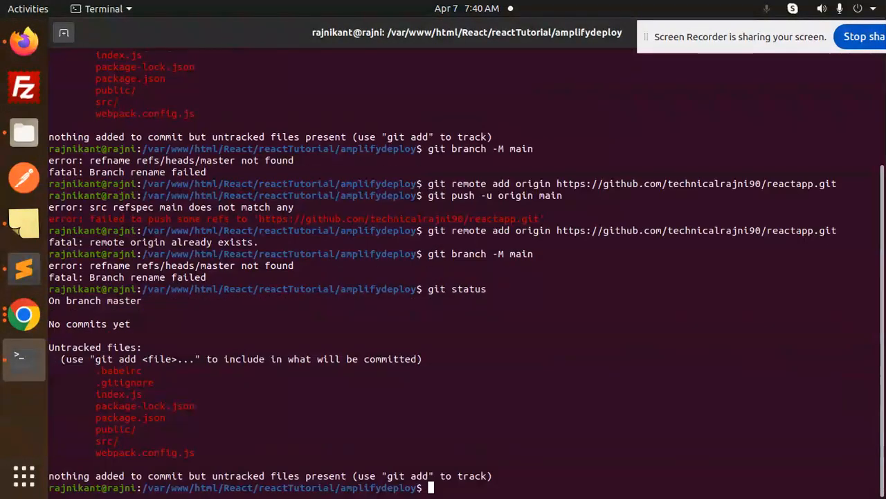
Stage all files with git add . and commit them as "initial commit".
type("git")
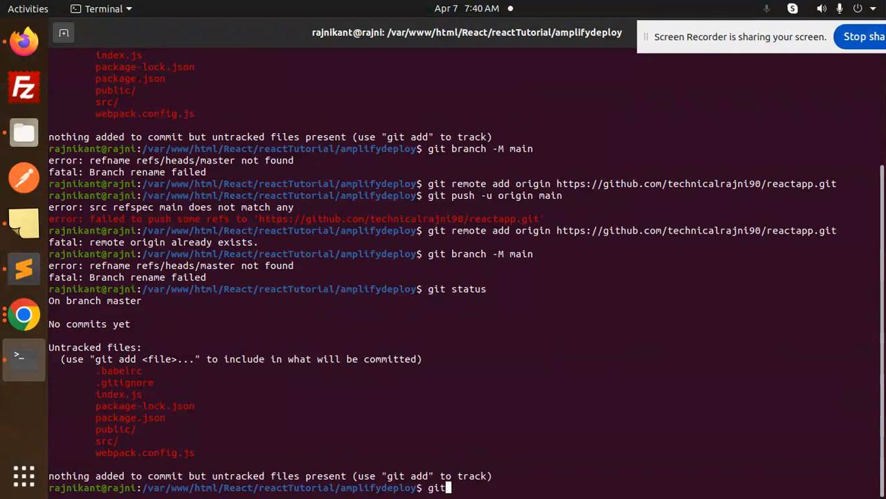
type("add .")
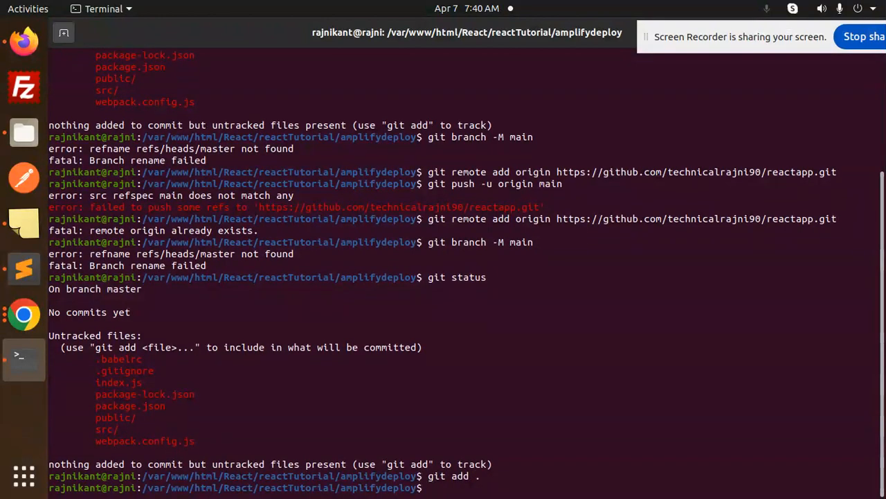
type("git co")
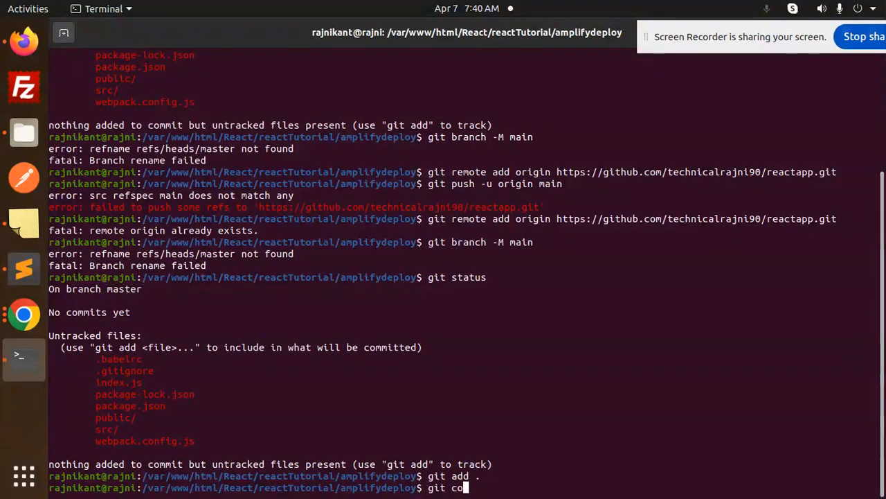
type("mmit -m")
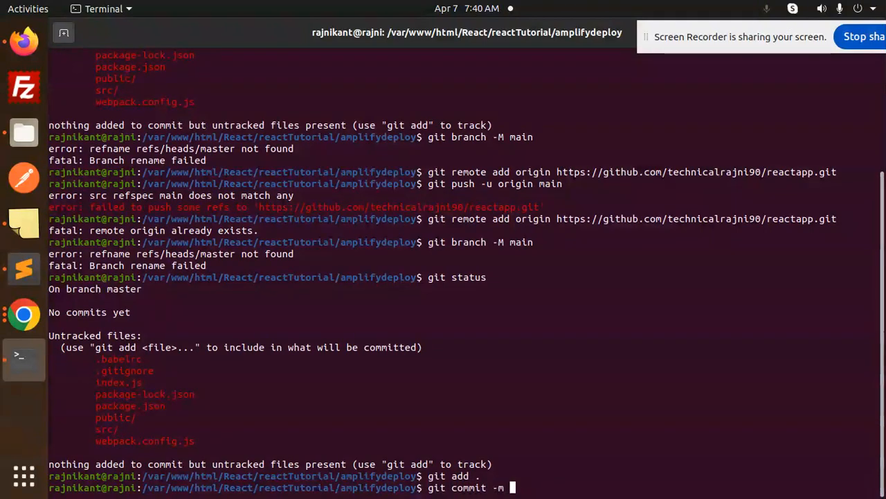
type("\"")
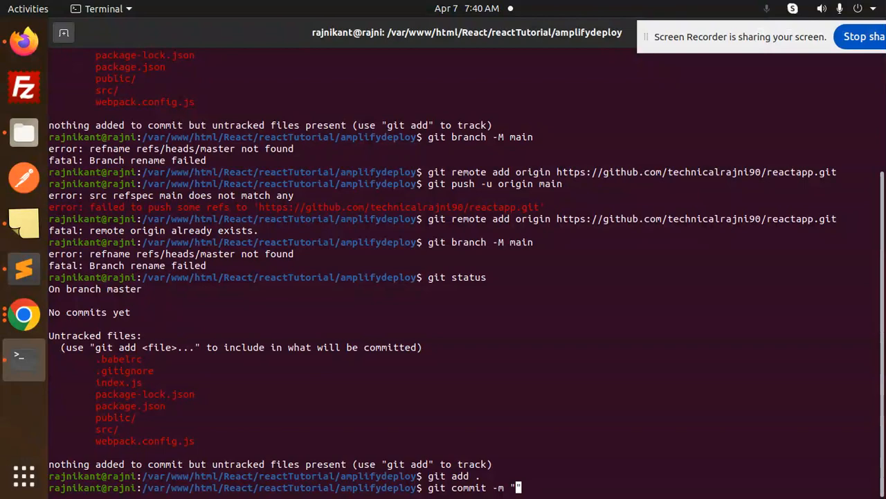
type("initial commit")
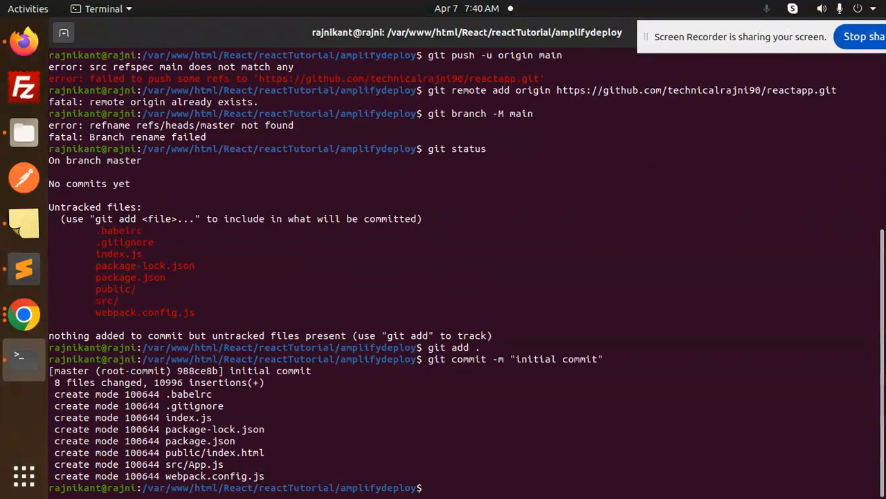
Check git branch and push the commit to origin master with GitHub credentials.
type("git branch")
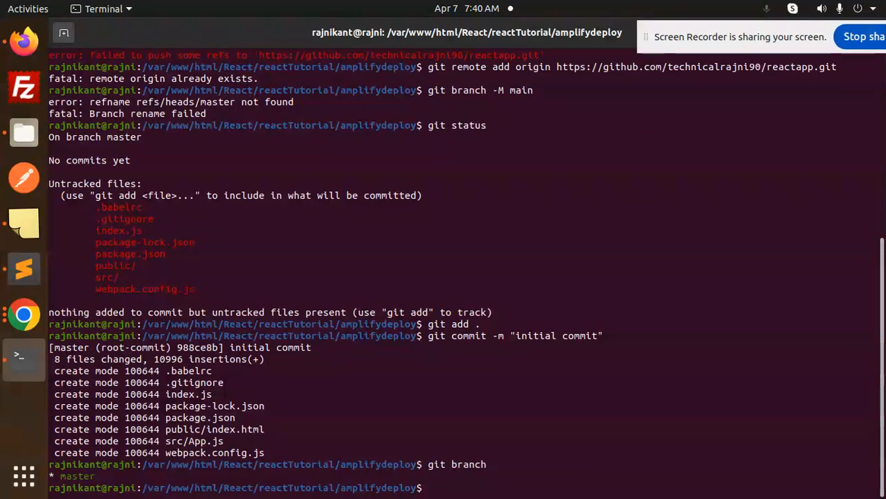
type("git pus")
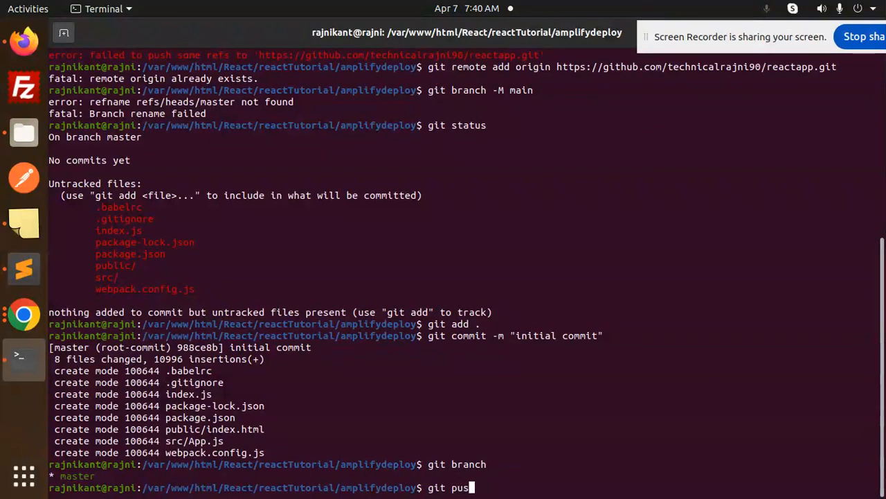
type("h origin")
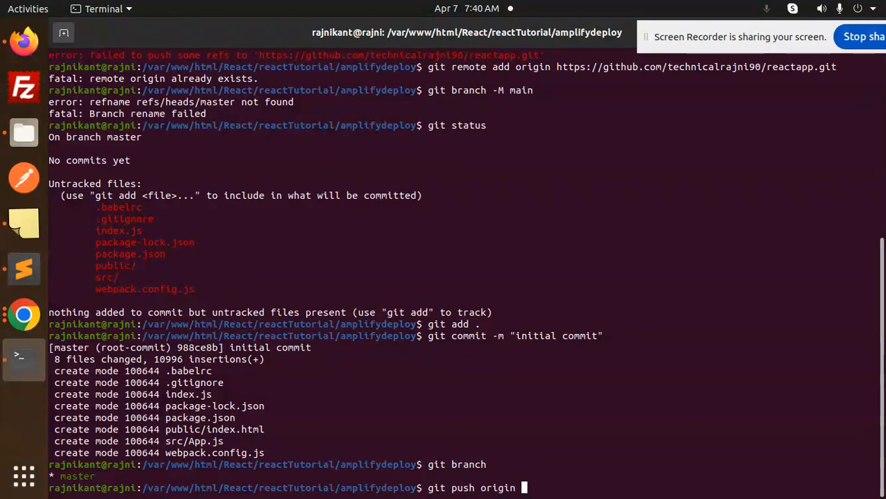
type("master")
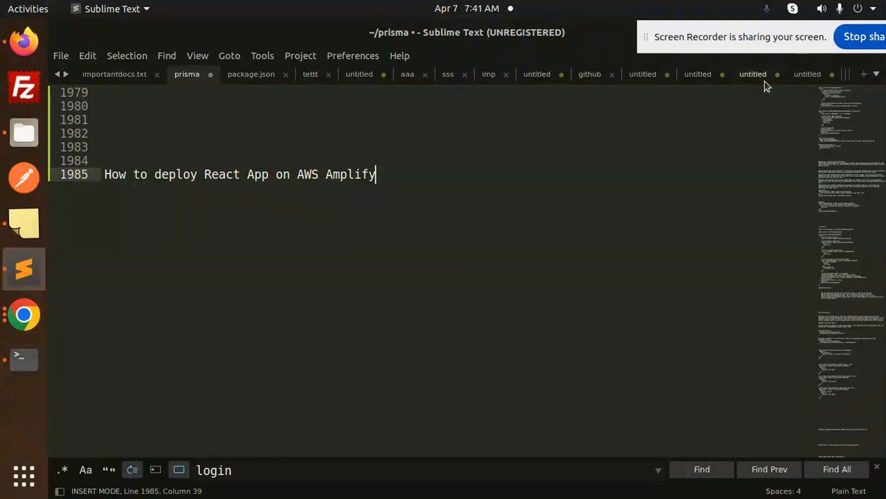
left_click(754, 75)
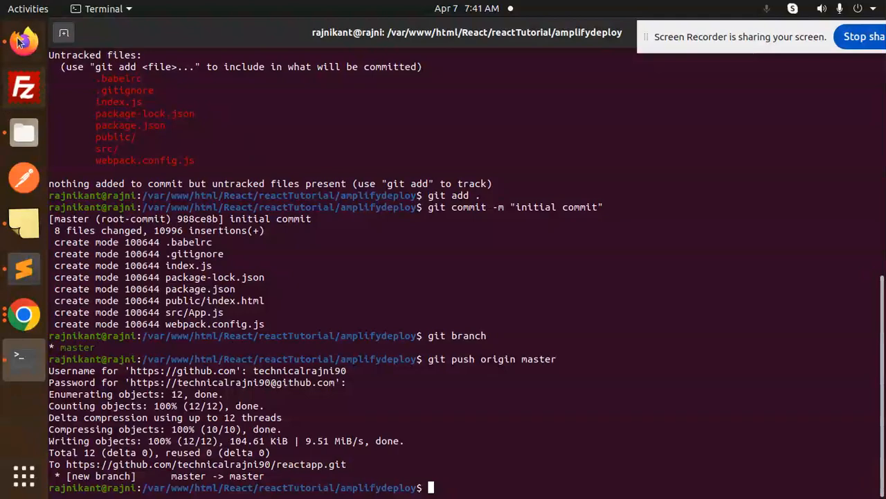
Reload the reactapp repo page and check the branch list shows master with the pushed files.
left_click(22, 42)
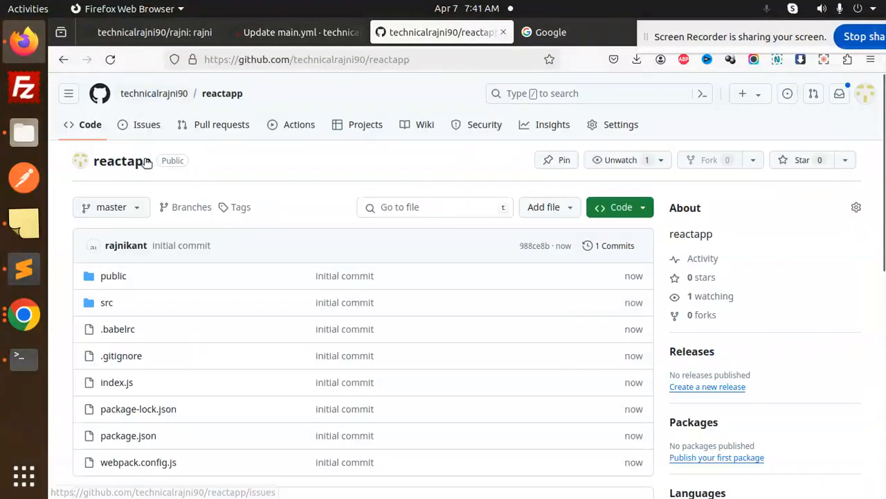
left_click(111, 206)
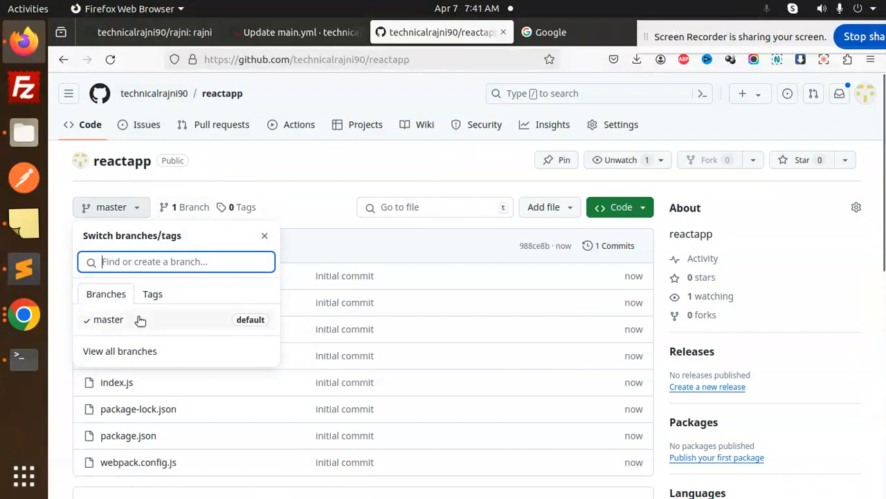
left_click(287, 178)
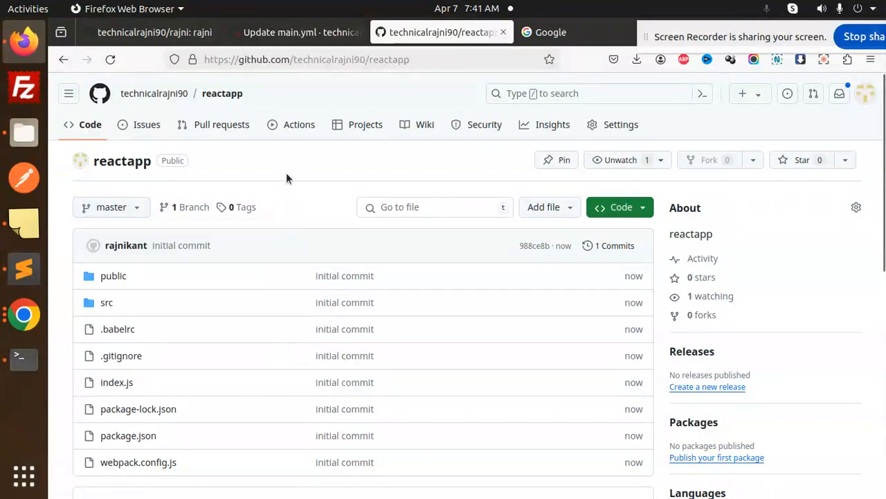
mouse_move(543, 32)
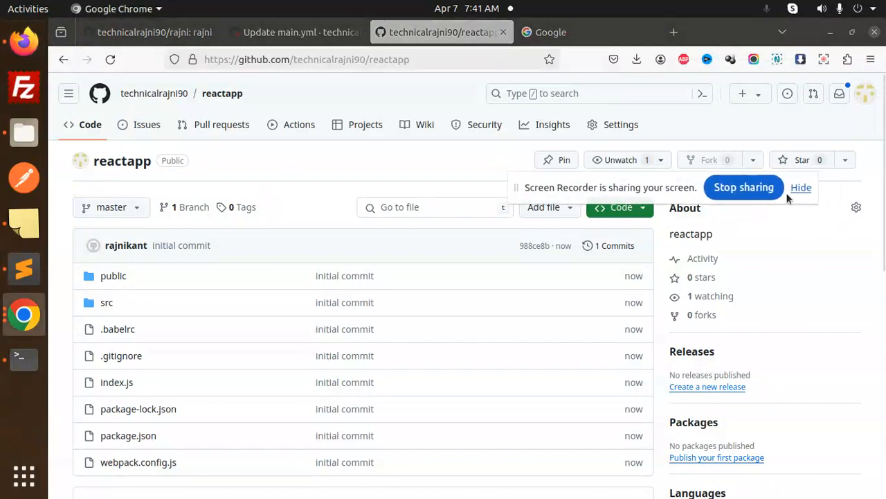
Search the web for 'aws console' in a new tab and reach the AWS Management Console site.
left_click(756, 31)
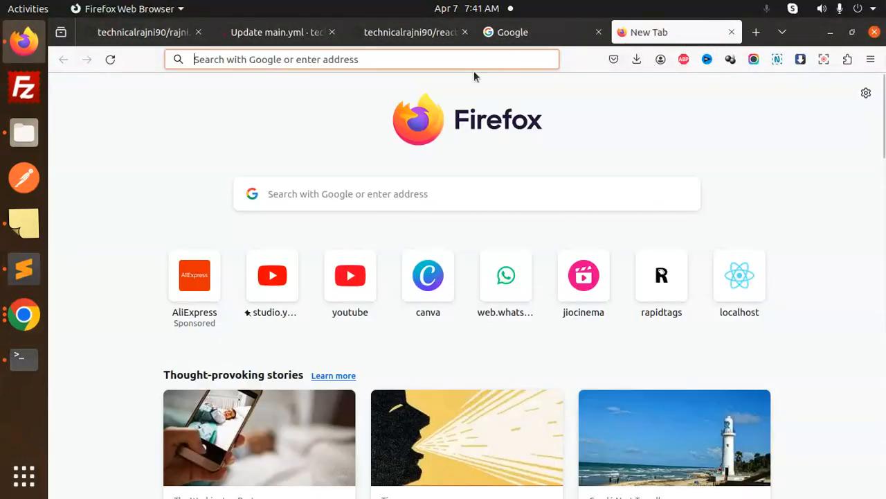
type("aws")
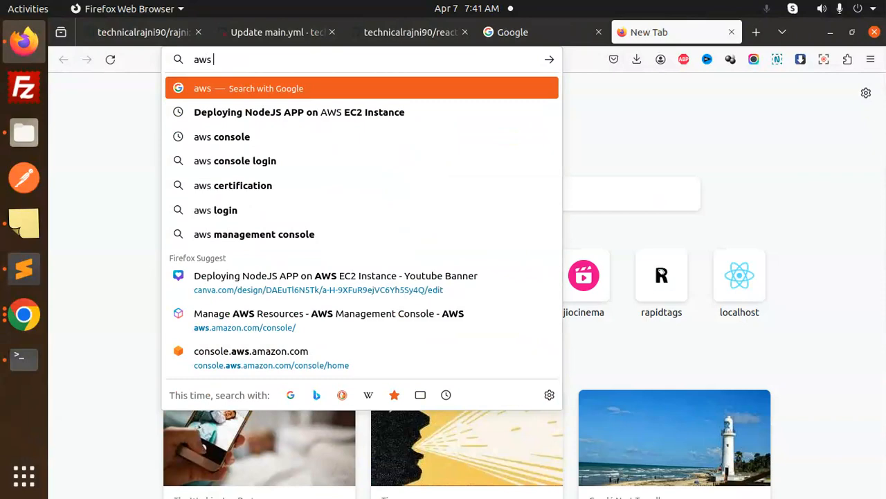
left_click(222, 137)
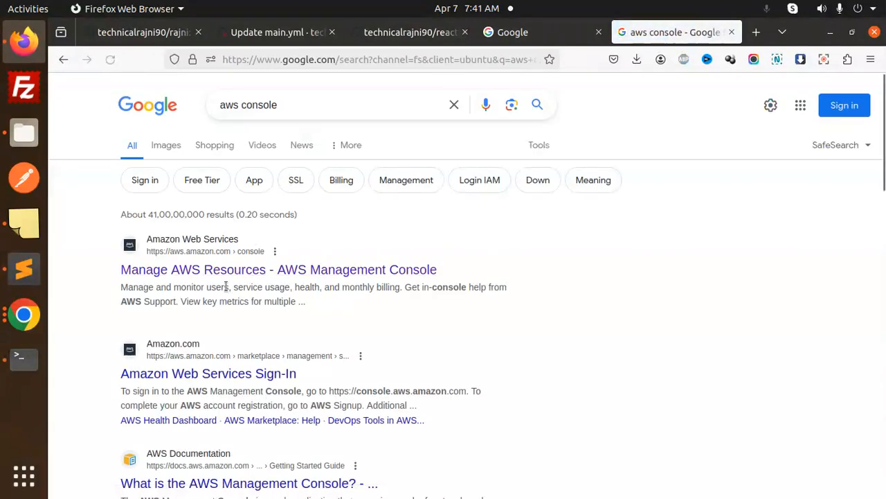
left_click(278, 269)
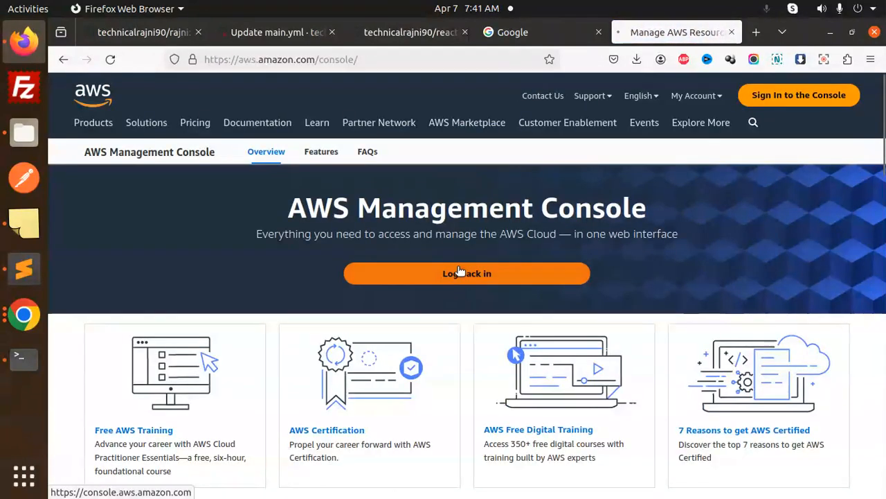
Log back in to AWS with the saved root-user email and land on Console Home.
left_click(466, 273)
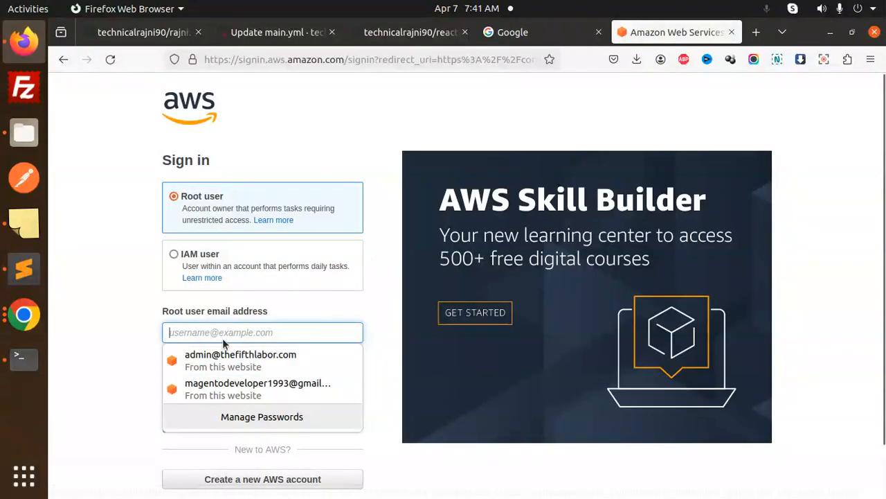
left_click(257, 388)
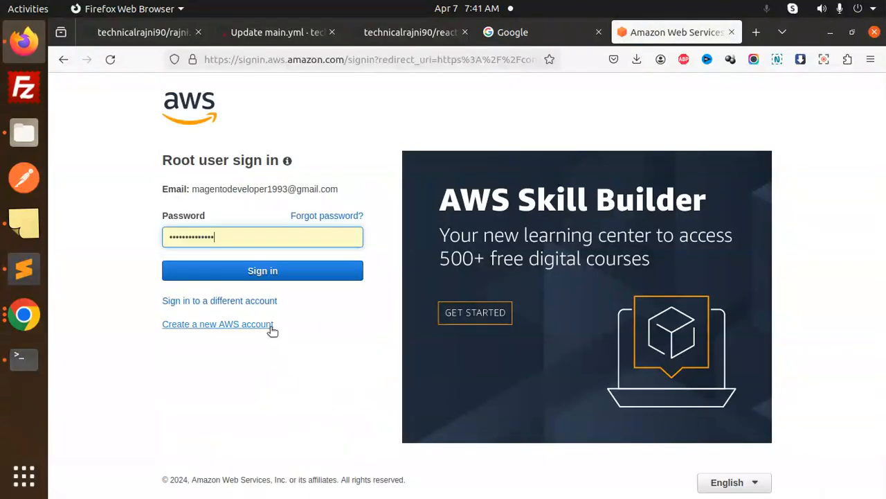
left_click(263, 270)
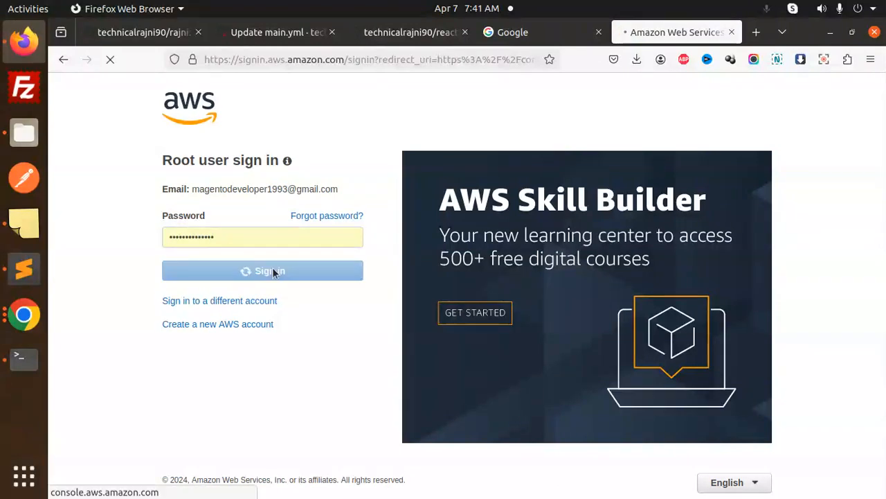
left_click(263, 270)
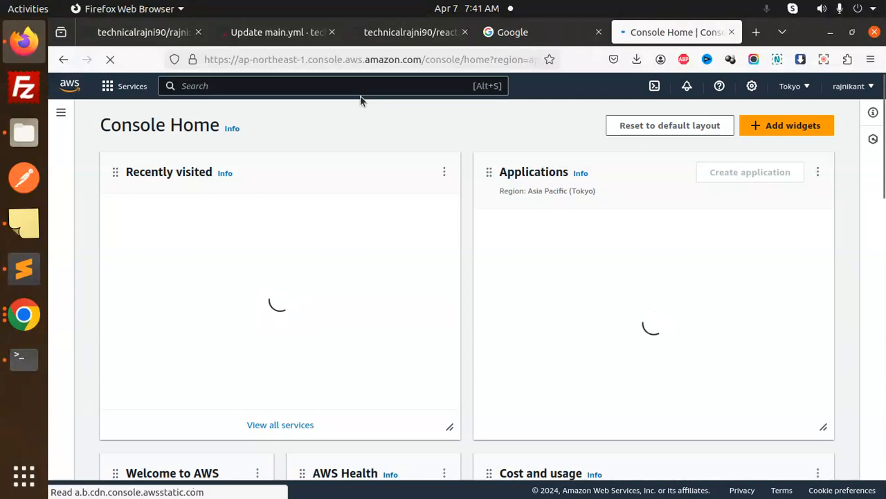
Search the console for AWS Amplify and open the existing app's hosting environments.
type("aws")
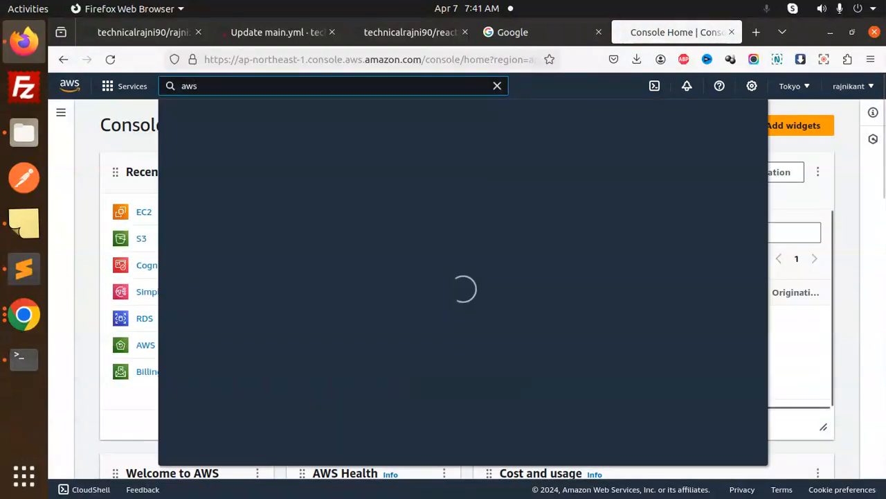
type("amplify")
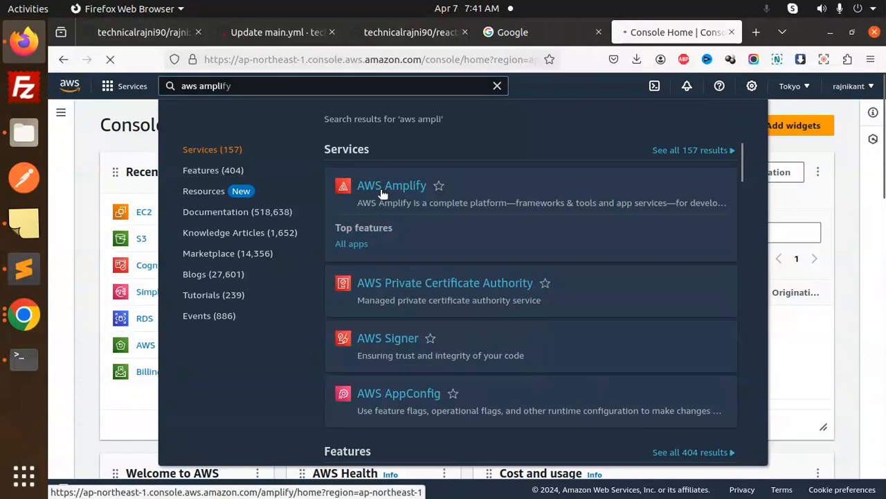
left_click(391, 186)
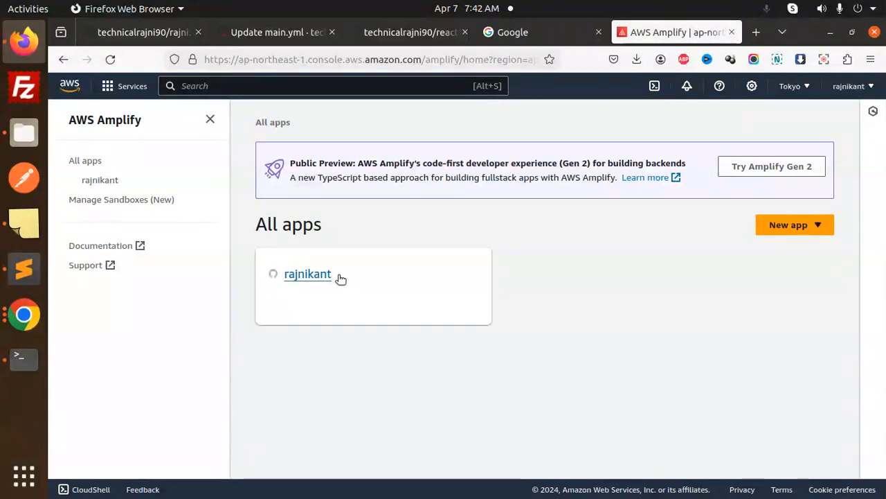
left_click(308, 274)
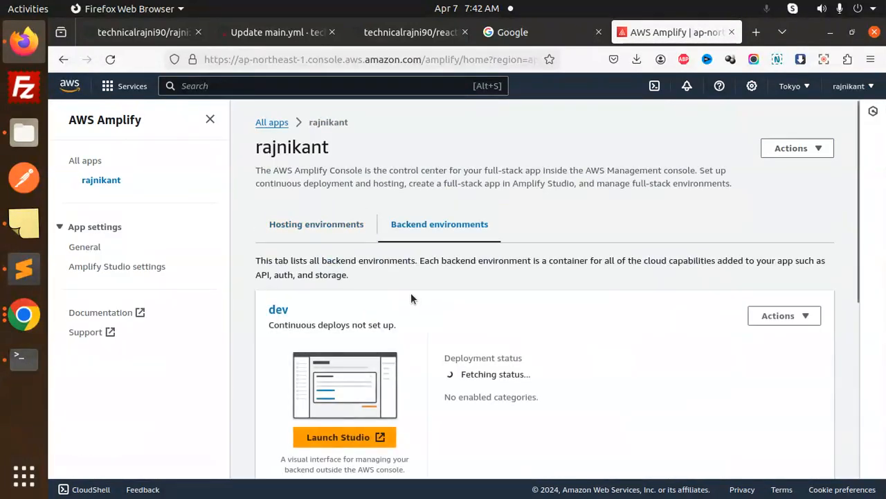
scroll("down", 3)
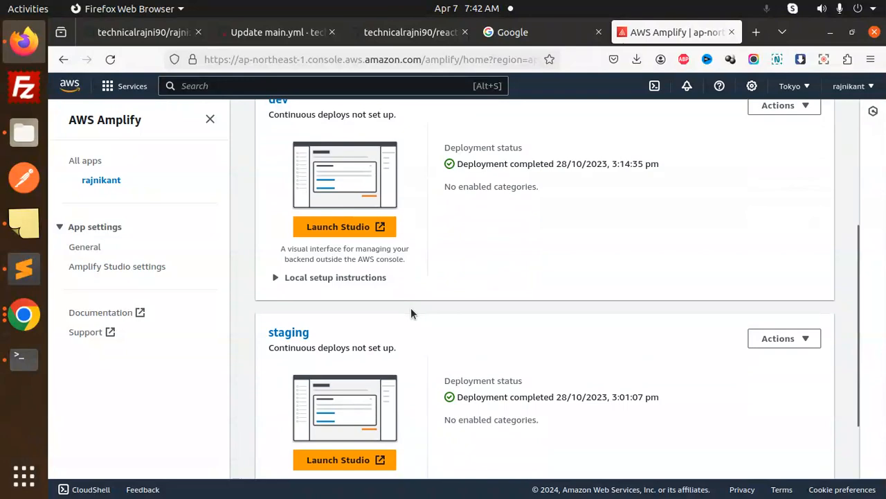
scroll("up", 3)
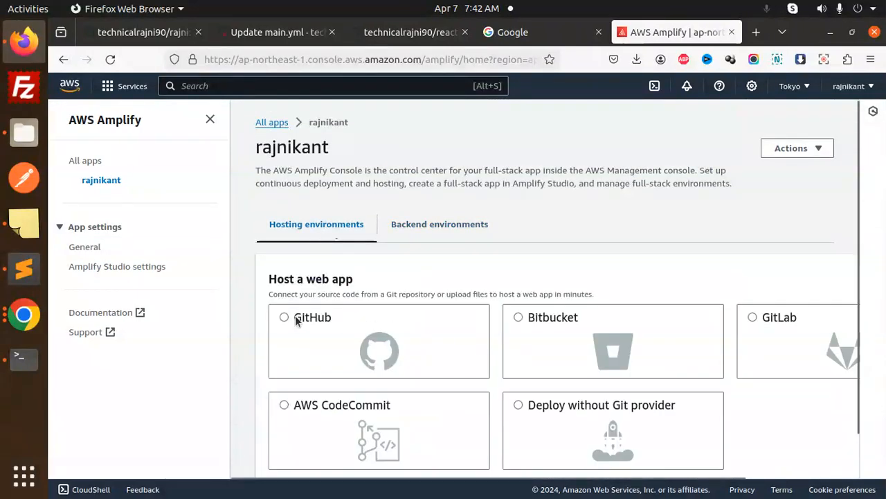
Choose GitHub as the app source and authorize AWS Amplify for the signed-in GitHub user.
left_click(284, 316)
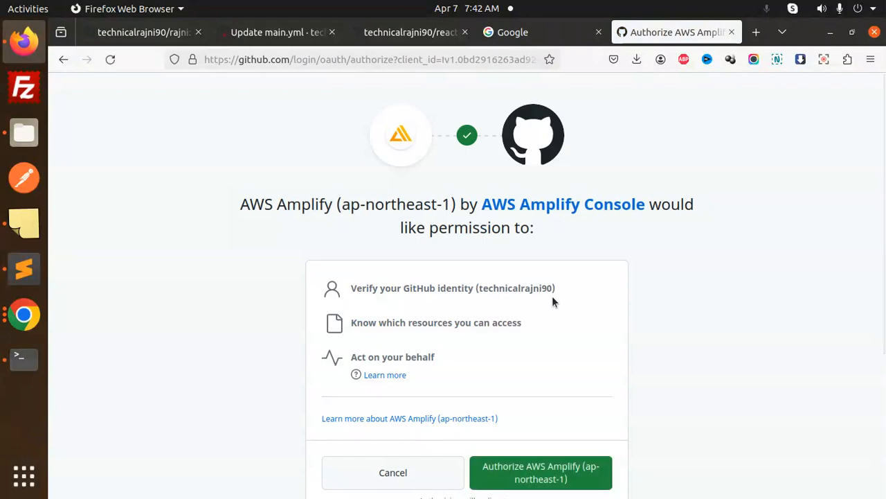
scroll("down", 3)
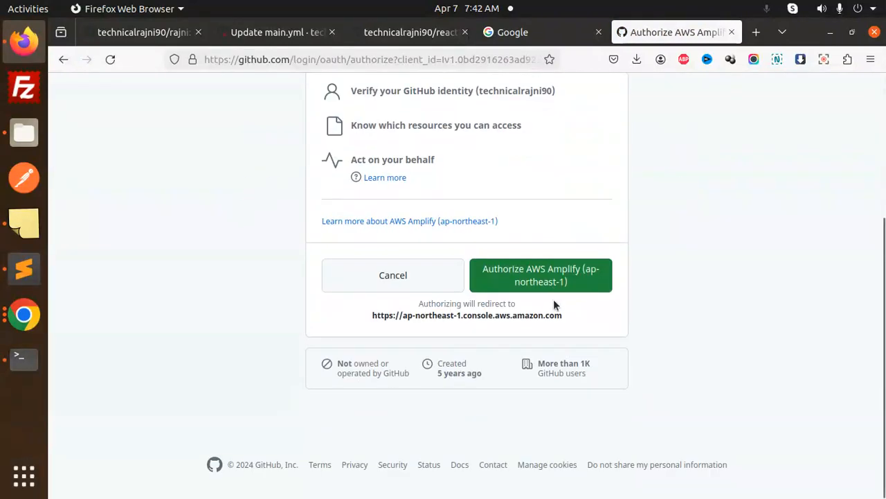
left_click(541, 274)
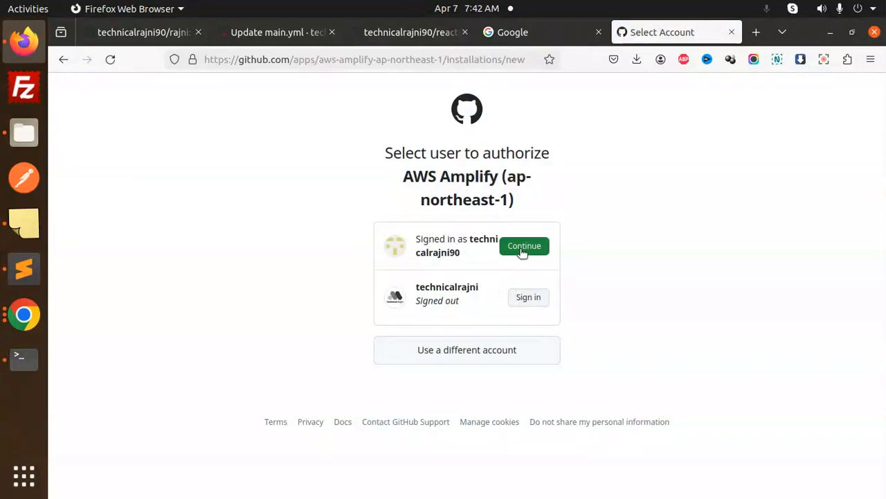
left_click(523, 246)
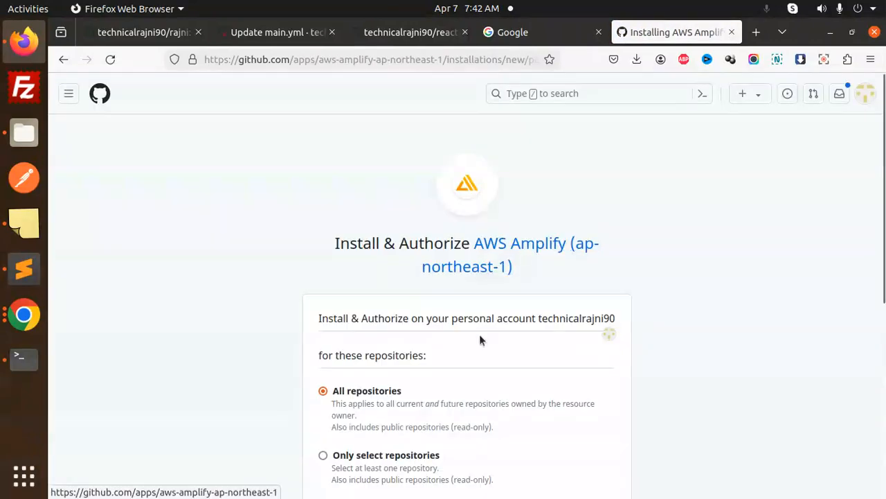
Limit access to only the reactapp repository and install & authorize Amplify.
scroll("down", 3)
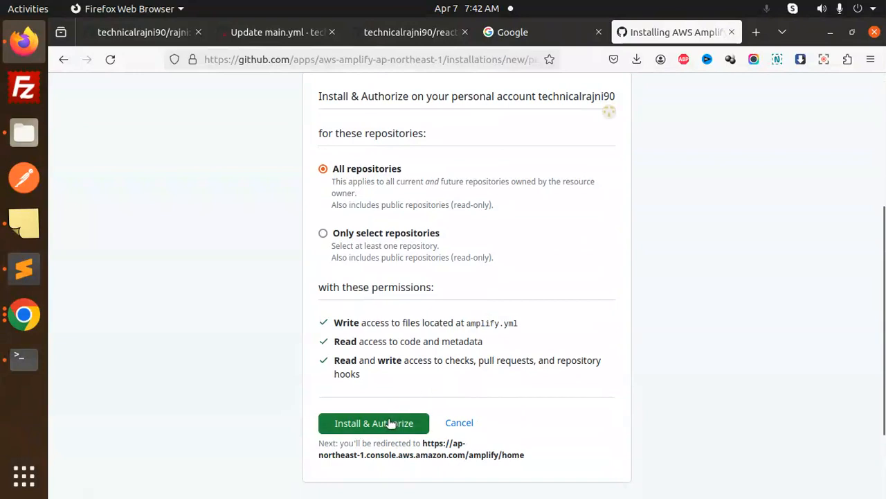
mouse_move(322, 220)
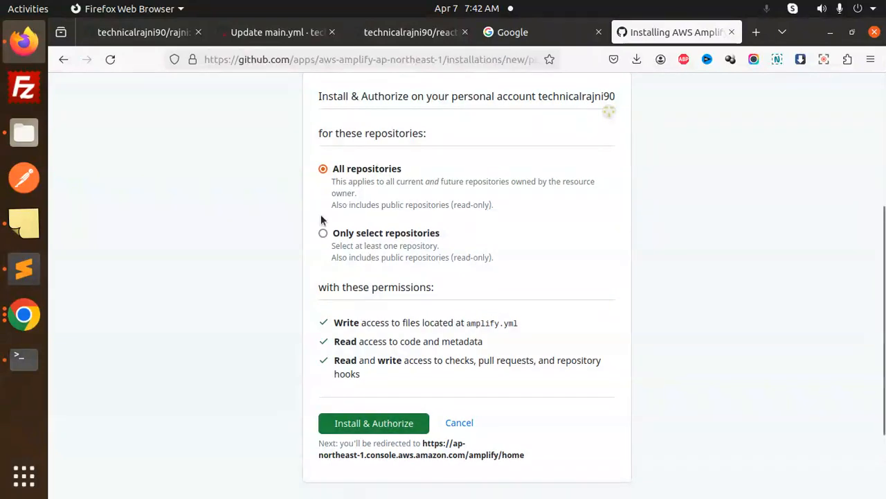
left_click(323, 232)
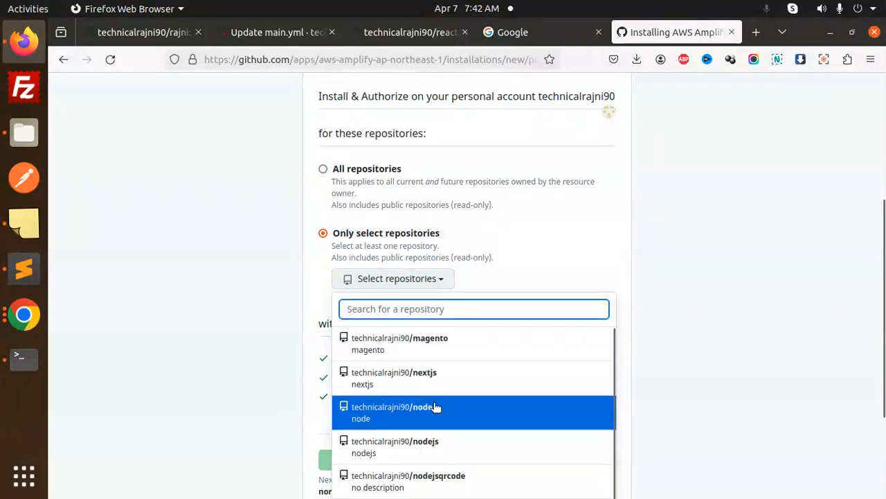
scroll("down", 3)
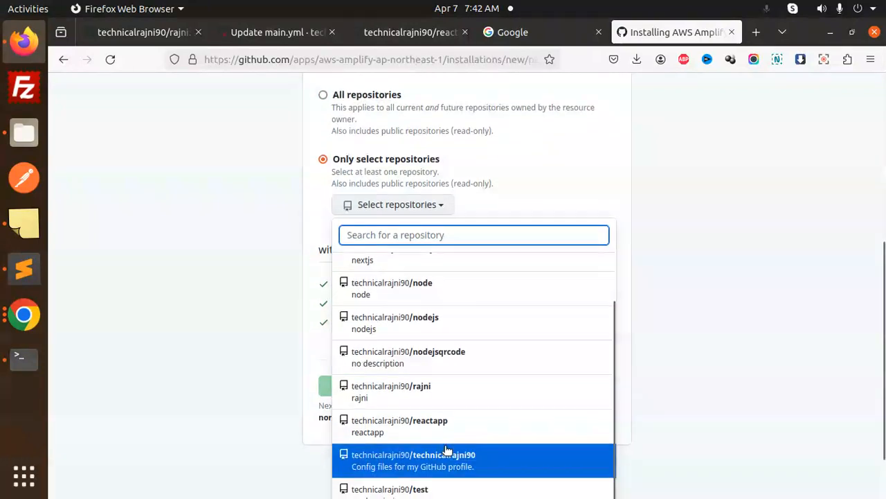
left_click(399, 420)
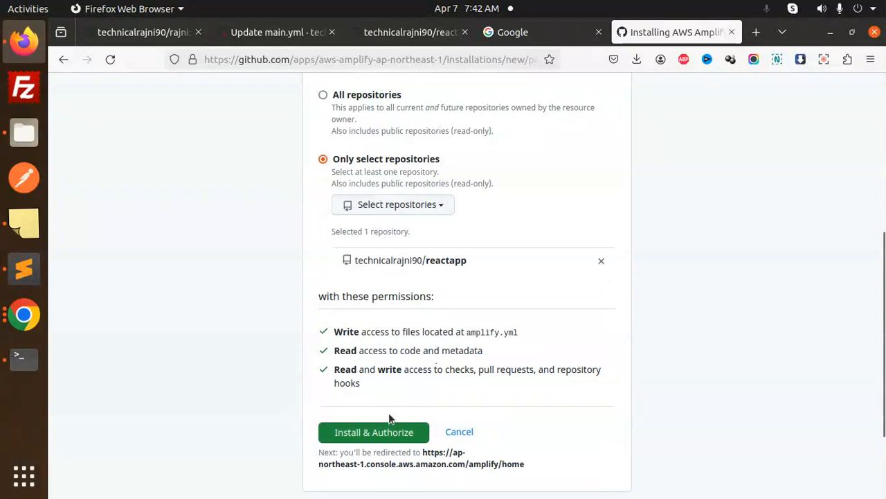
left_click(374, 432)
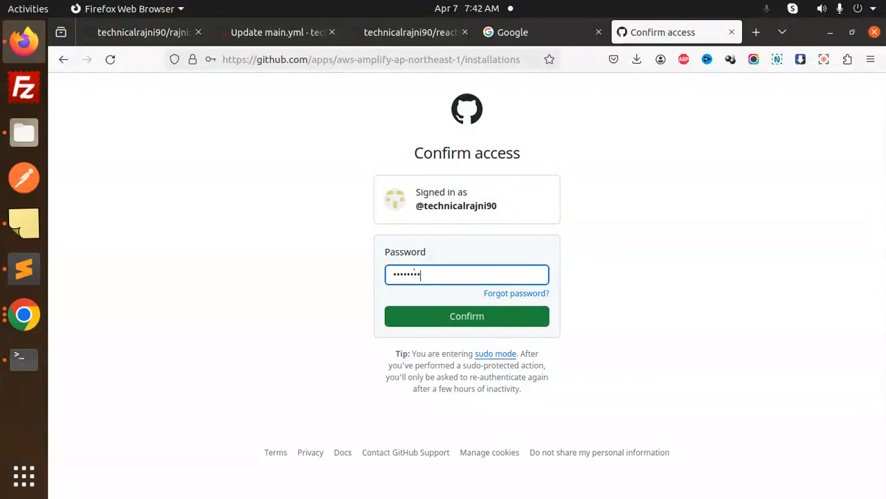
Confirm the installation with the GitHub account password, retrying once.
type("password")
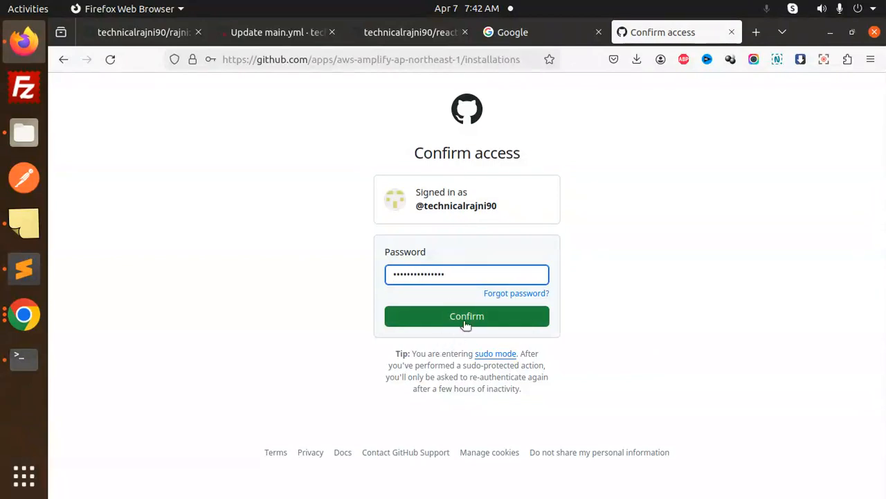
left_click(467, 316)
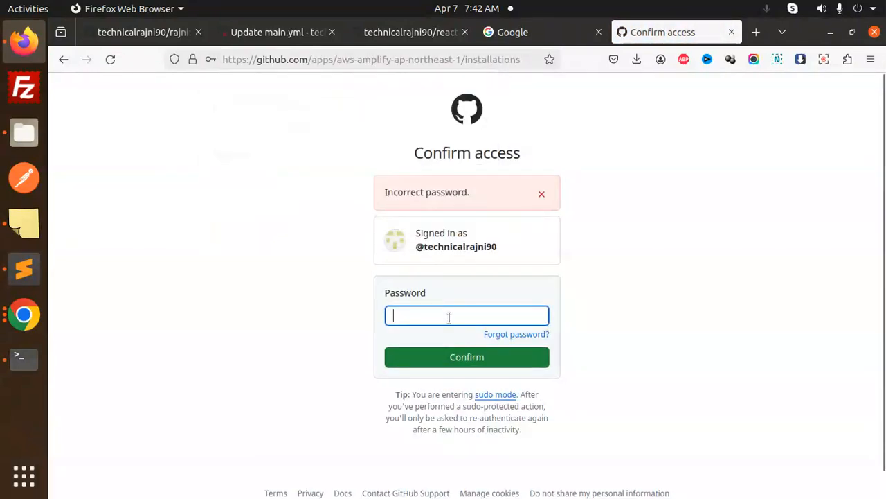
type("•••••")
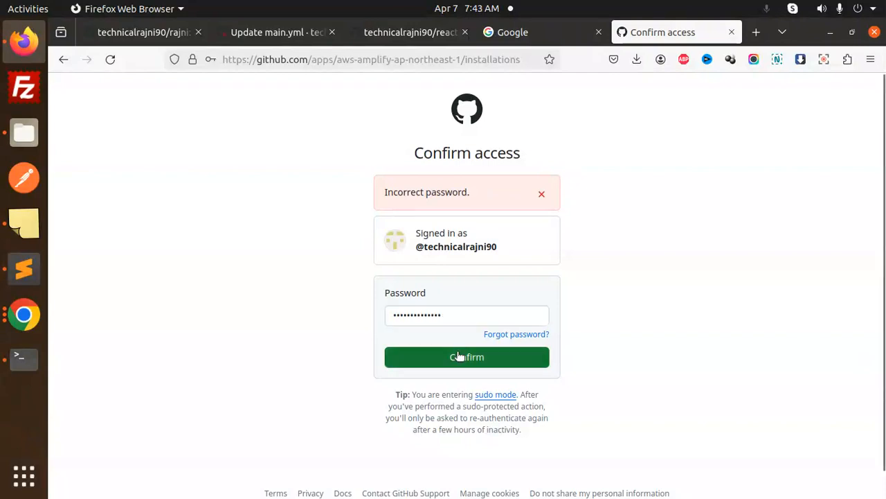
left_click(467, 358)
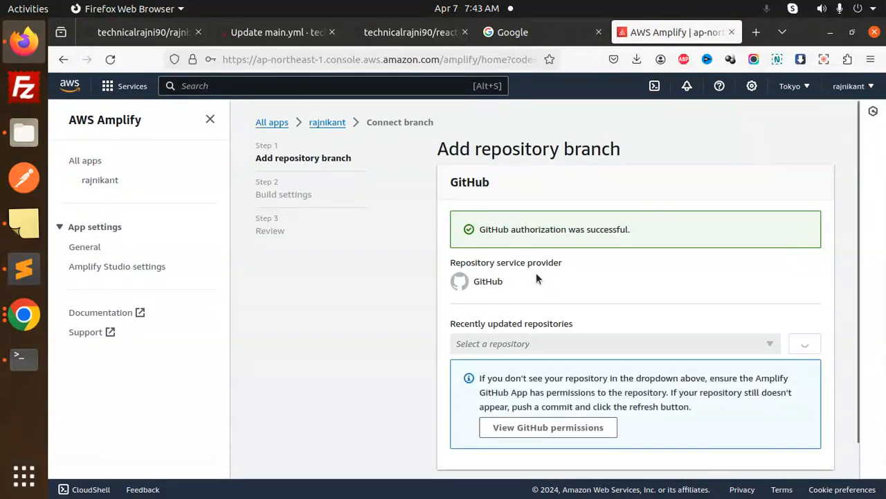
Select the reactapp repository's master branch and continue to build settings.
left_click(609, 344)
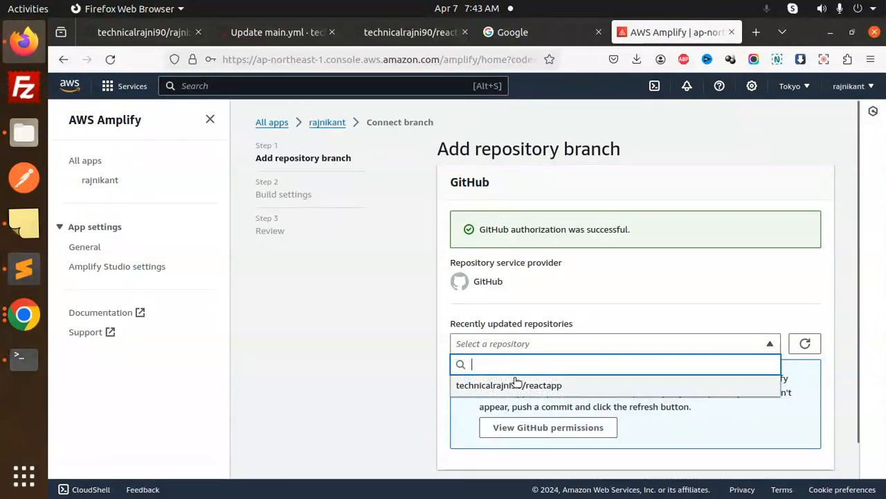
left_click(508, 386)
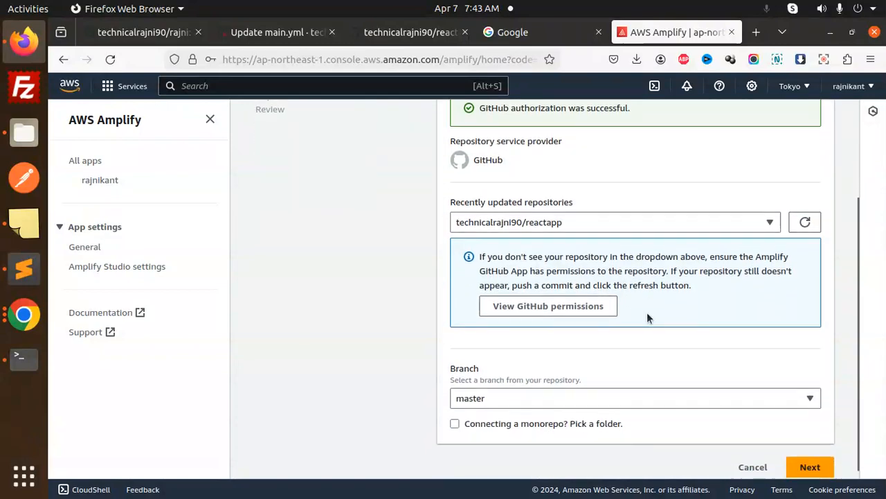
scroll("down", 3)
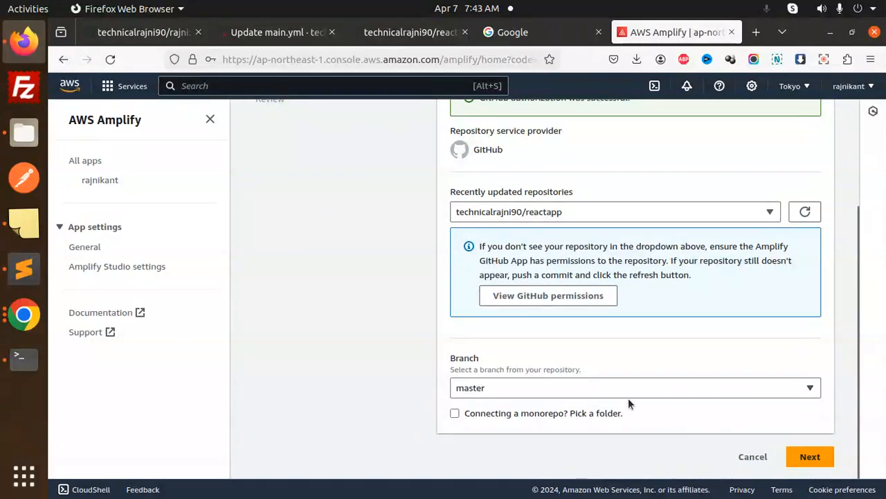
left_click(809, 457)
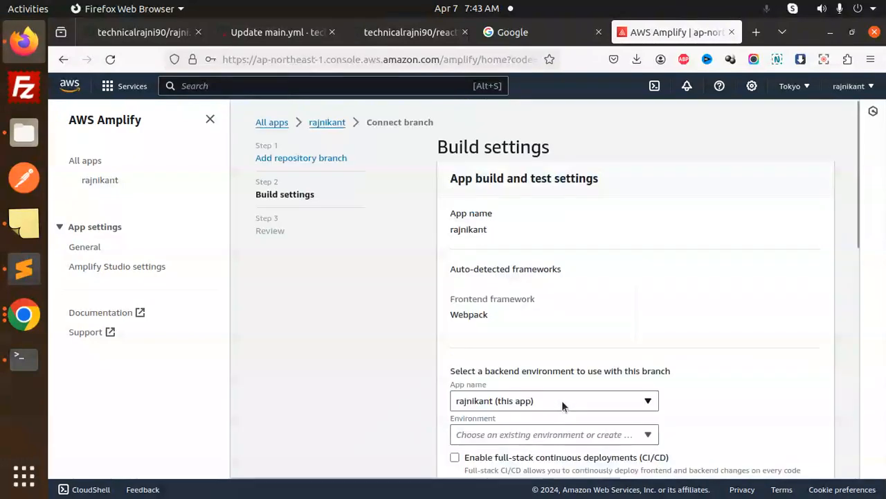
Review backend environment choices and enable full-stack continuous deployments (CI/CD).
scroll("down", 3)
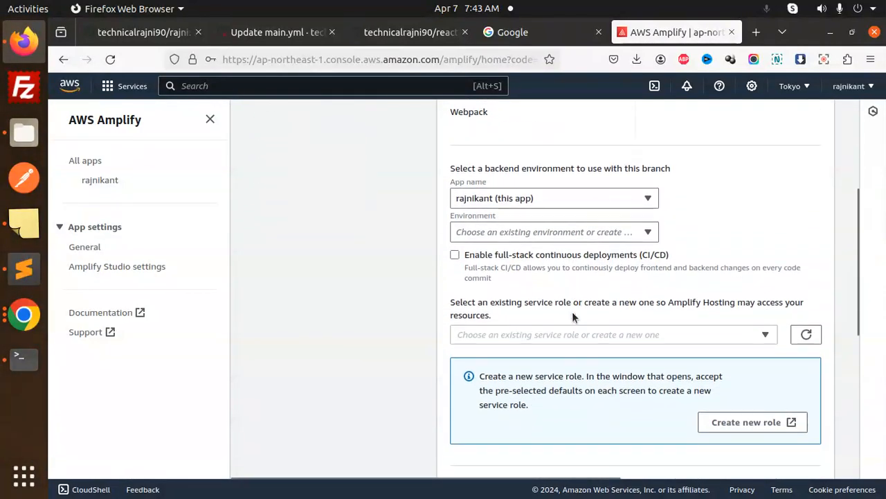
scroll("up", 3)
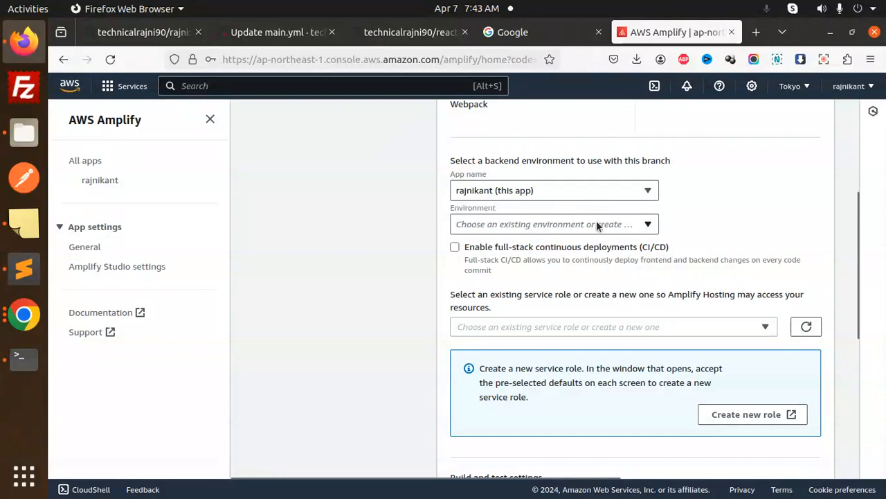
left_click(552, 224)
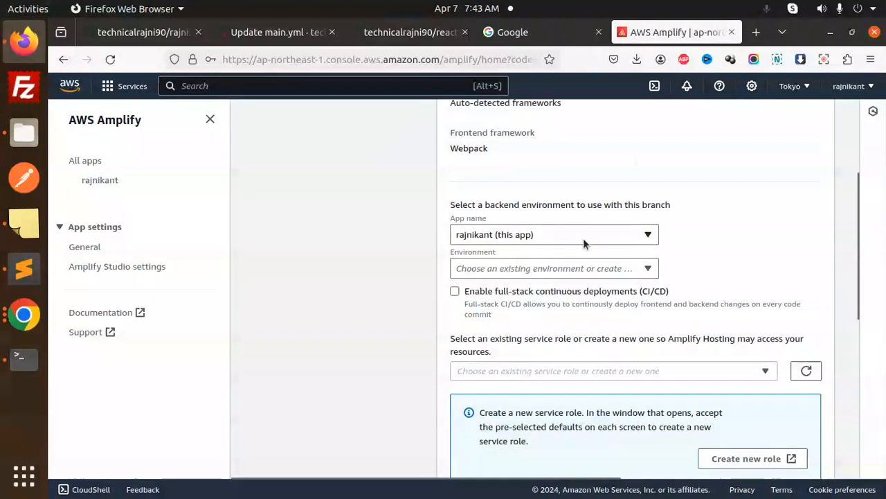
scroll("down", 3)
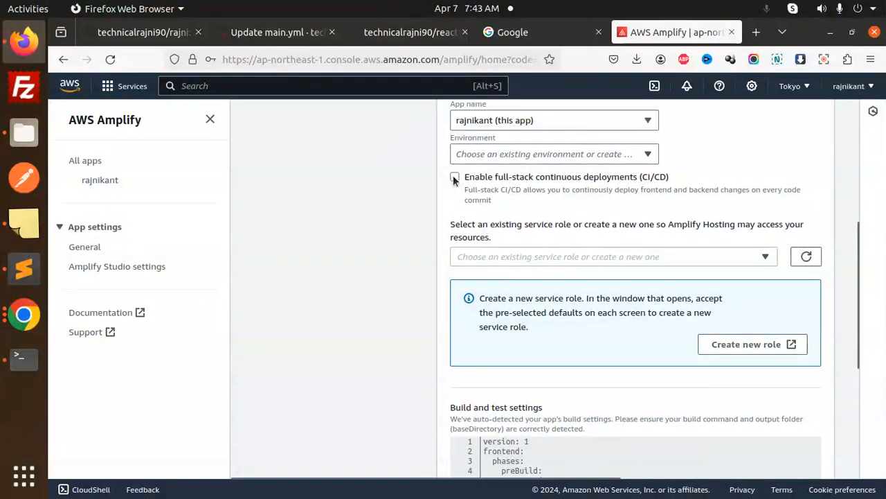
left_click(454, 178)
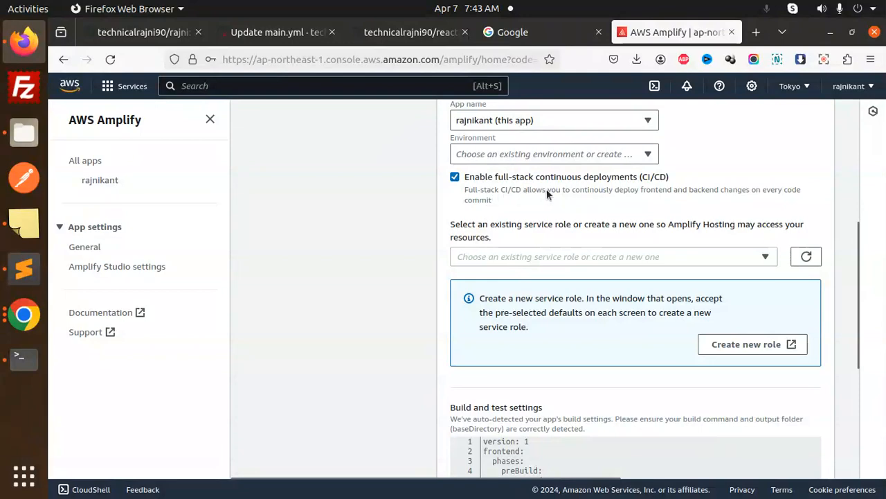
mouse_move(585, 291)
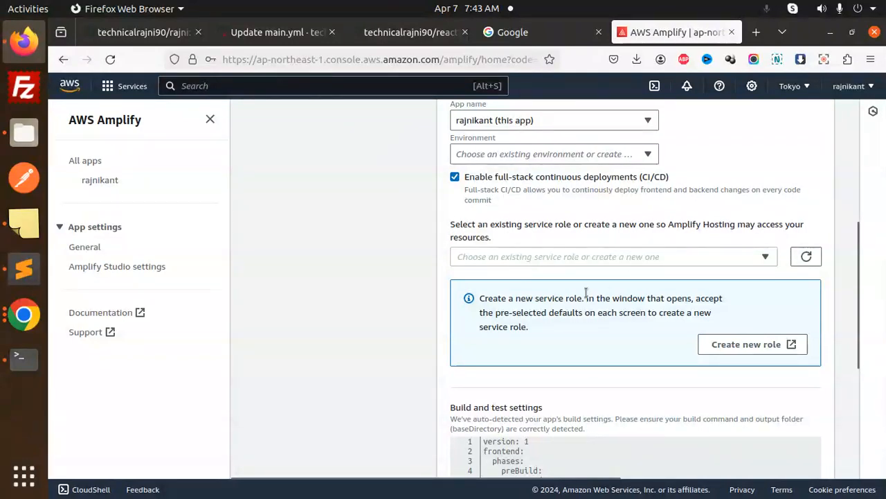
Edit the prebuild command from 'npm ci' to 'npm i', hit the missing service role error, and choose Create new role.
scroll("down", 3)
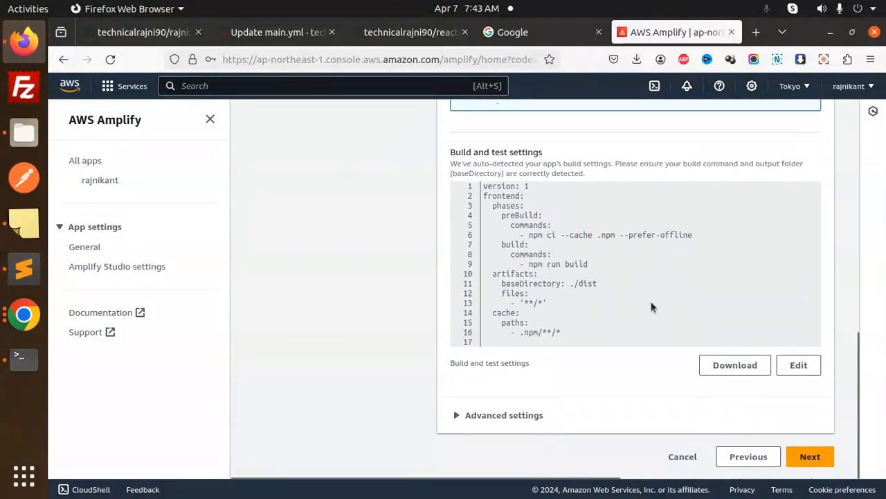
left_click(798, 365)
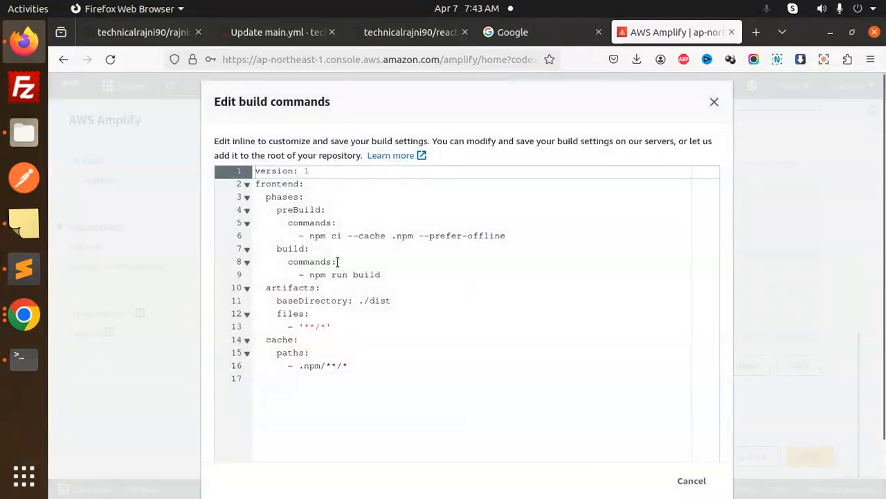
left_click(339, 235)
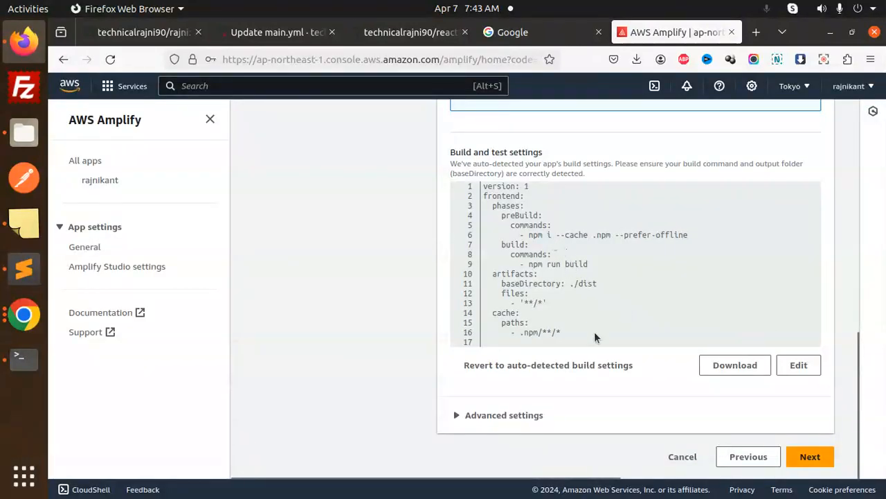
mouse_move(810, 457)
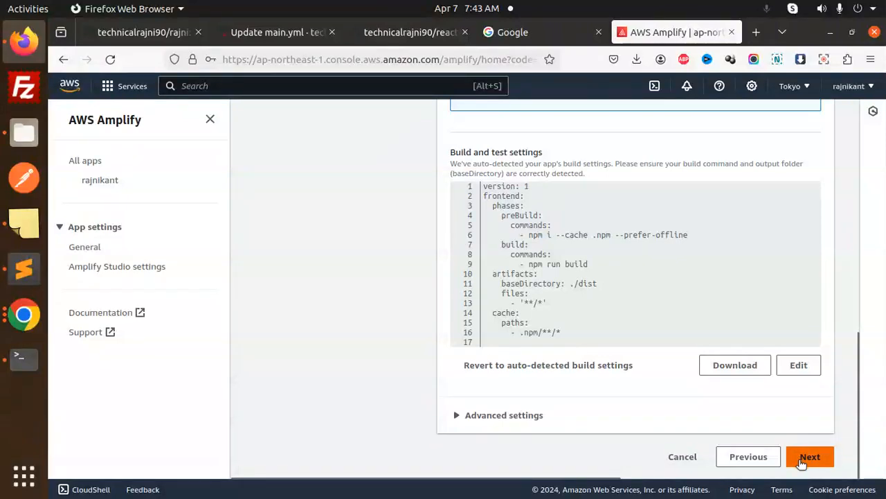
left_click(809, 457)
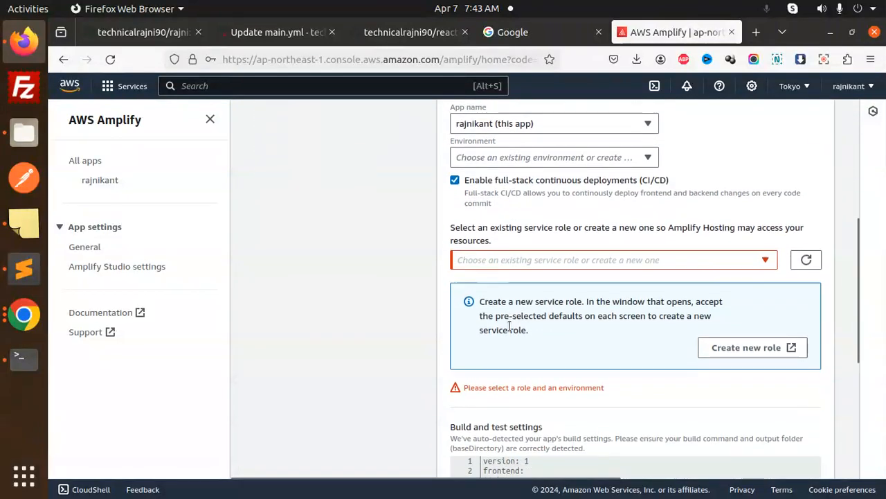
left_click(609, 260)
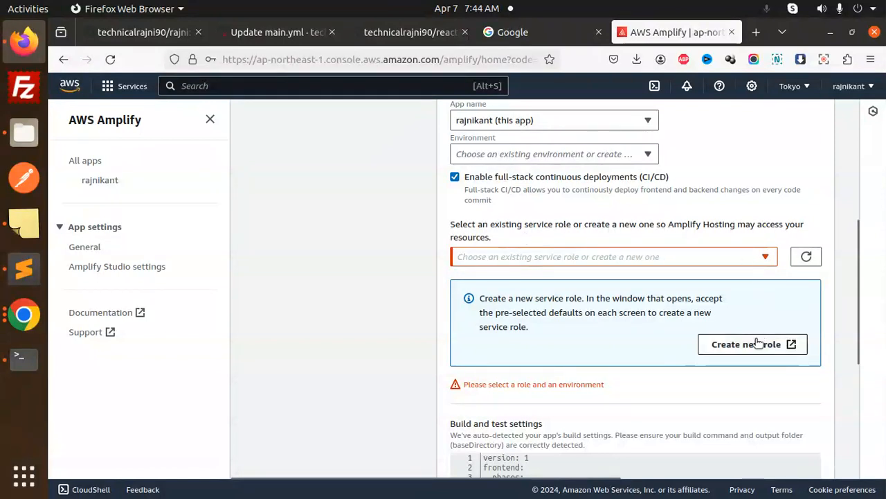
Start a new IAM role for the Amplify use case and keep AdministratorAccess-Amplify permissions.
left_click(746, 343)
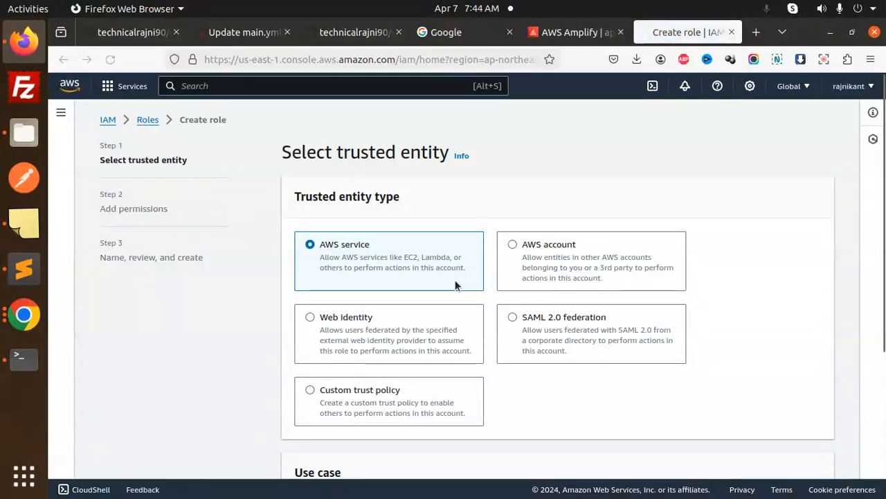
scroll("down", 3)
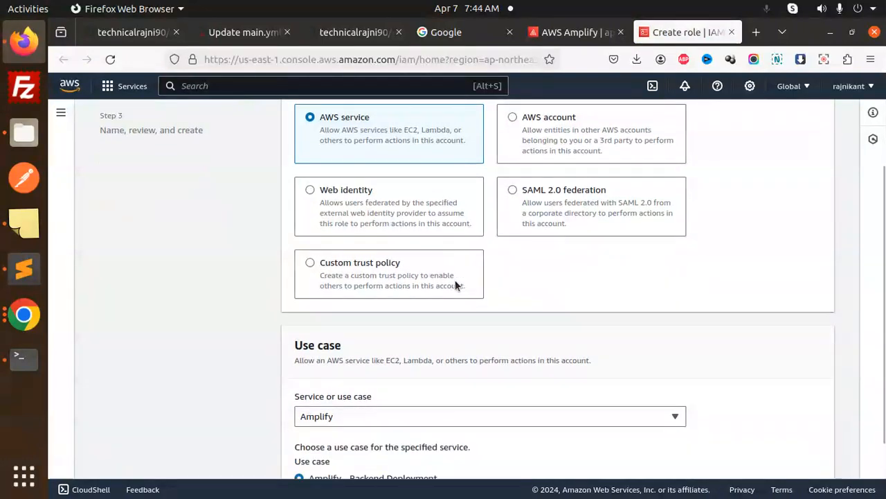
scroll("down", 3)
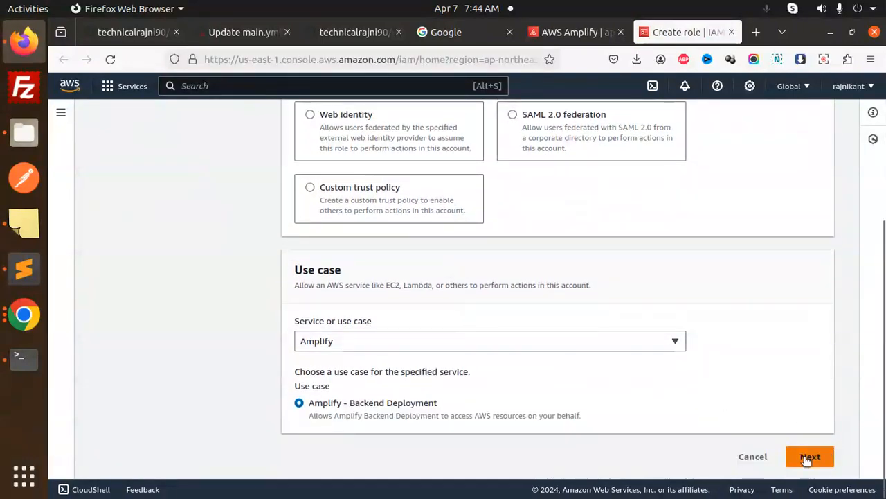
scroll("up", 3)
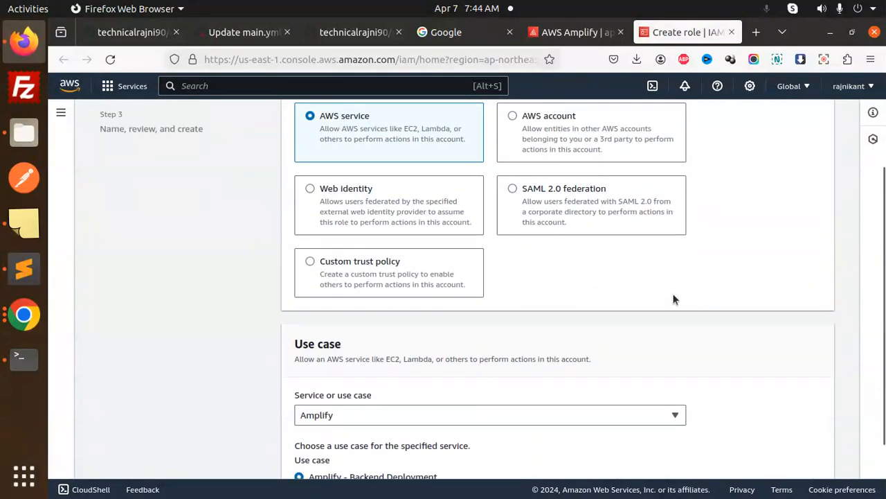
left_click(810, 358)
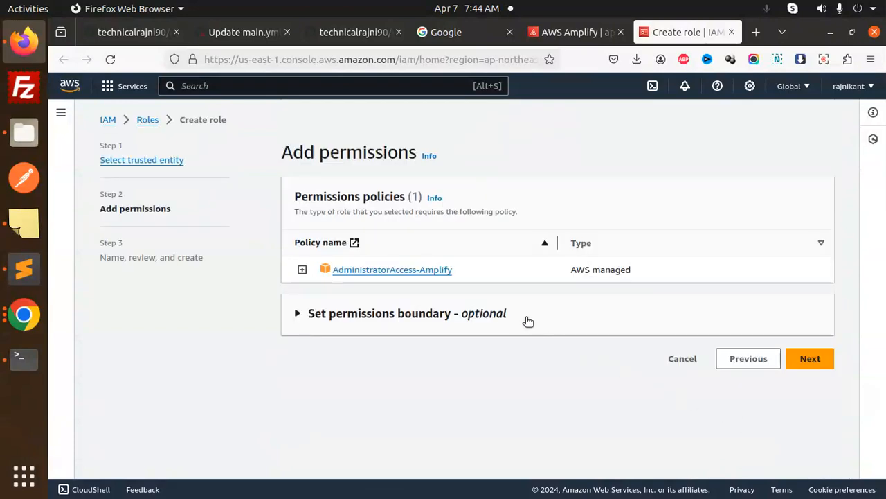
left_click(810, 357)
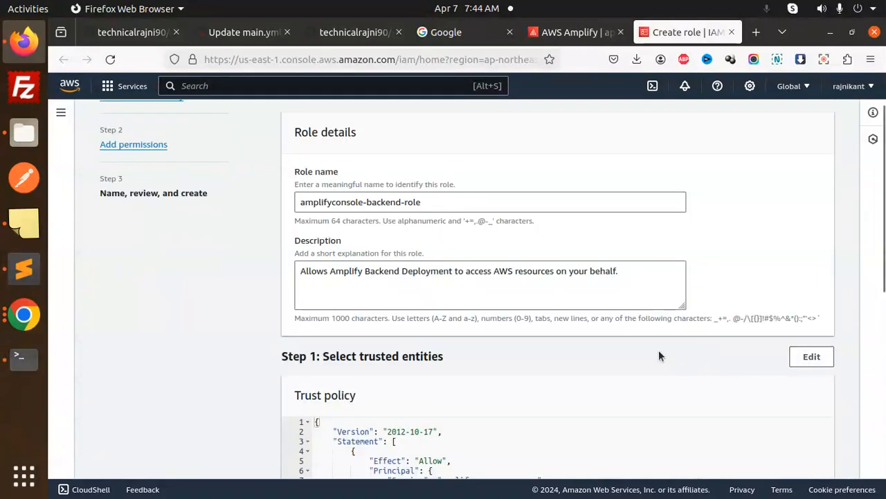
Create the amplifyconsole-backend-role role and refresh the roles list to see it.
scroll("down", 3)
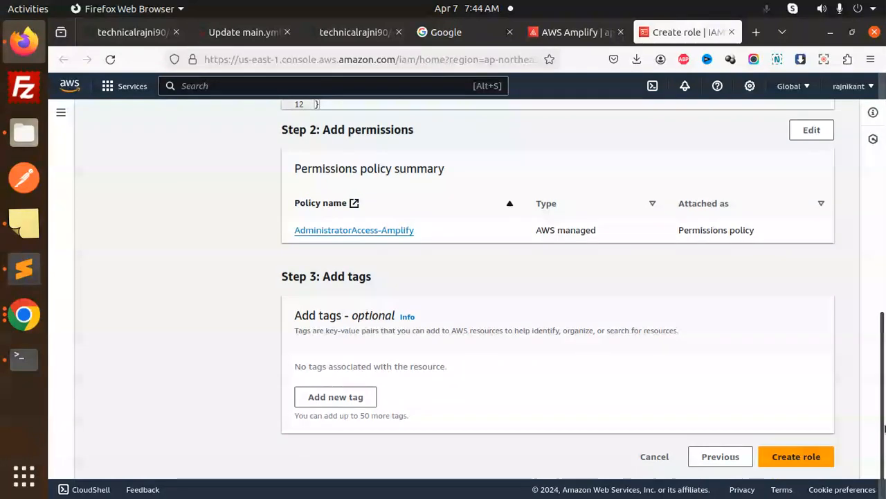
left_click(795, 457)
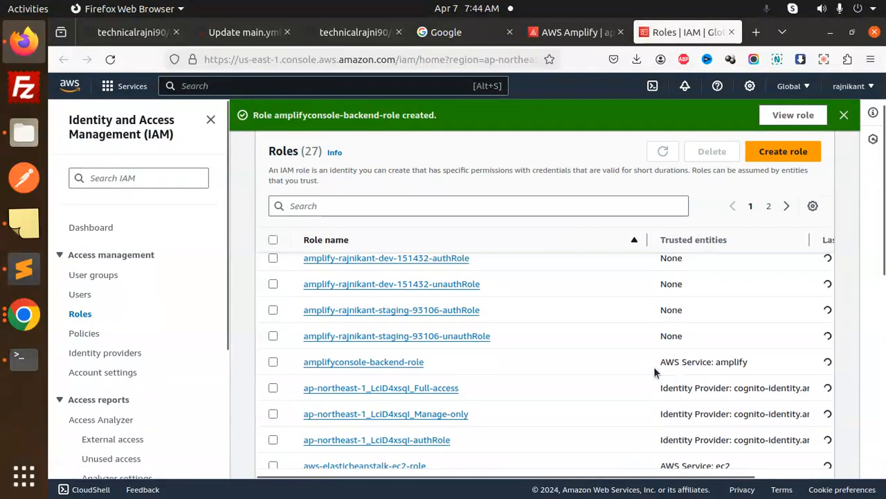
left_click(662, 151)
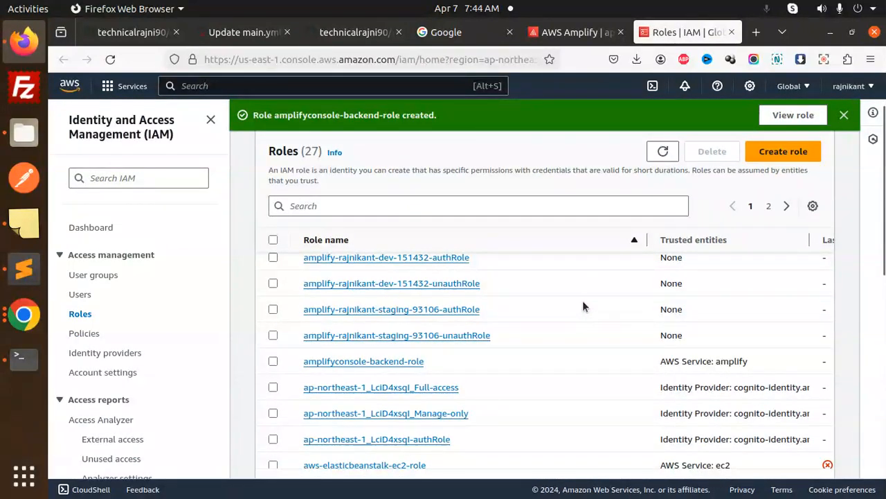
scroll("up", 3)
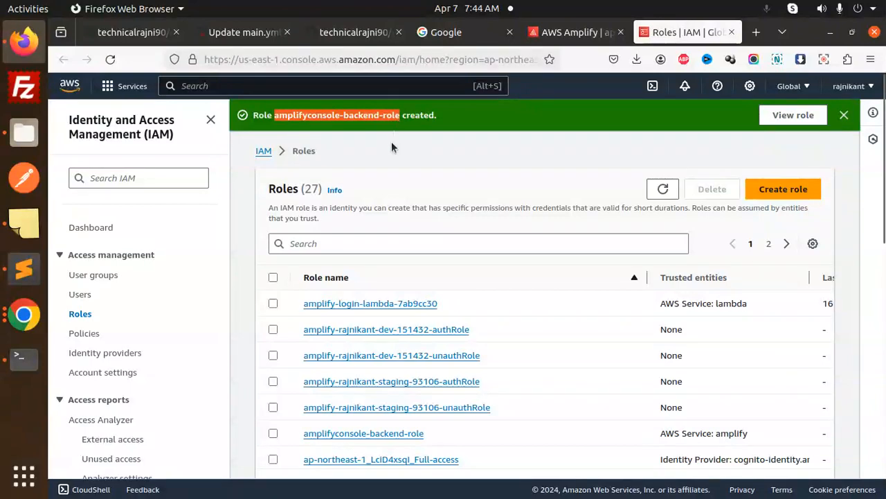
Choose amplifyconsole-backend-role as the service role in the branch build settings.
left_click(568, 32)
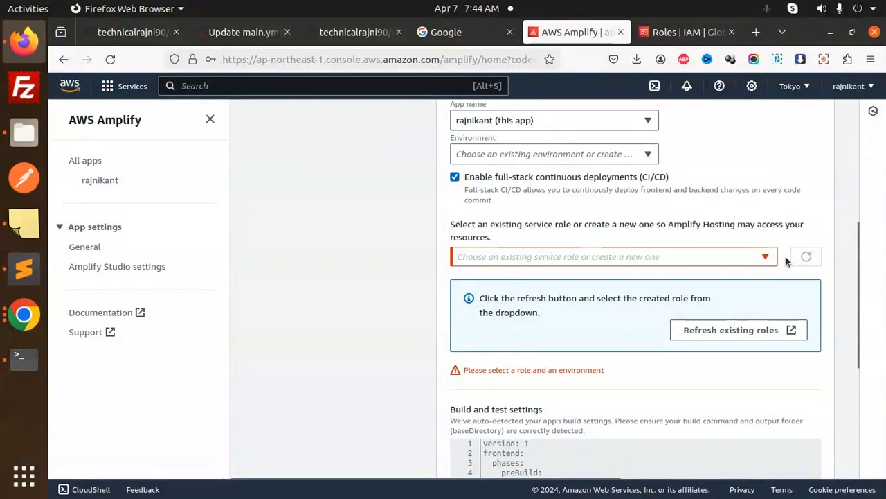
left_click(612, 256)
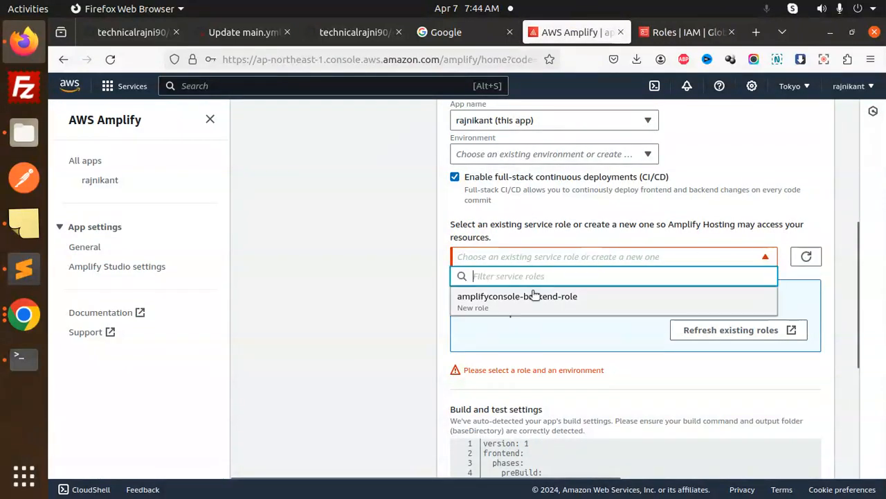
scroll("down", 3)
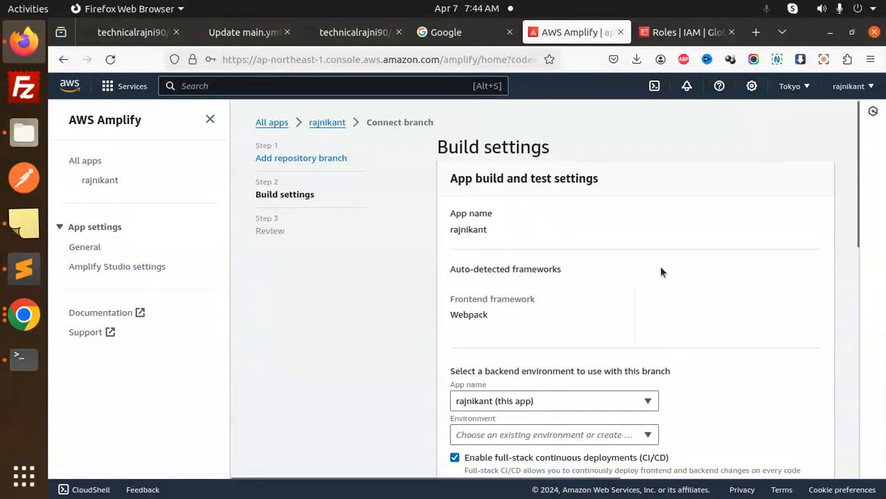
scroll("down", 3)
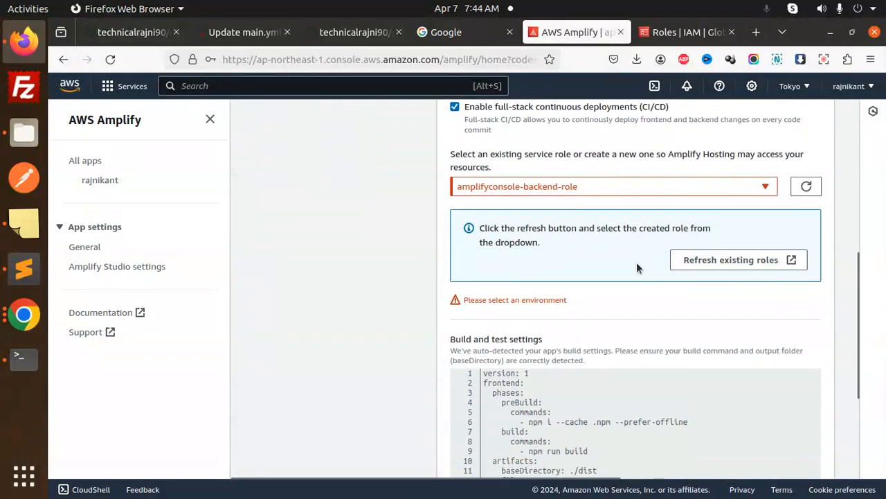
mouse_move(740, 260)
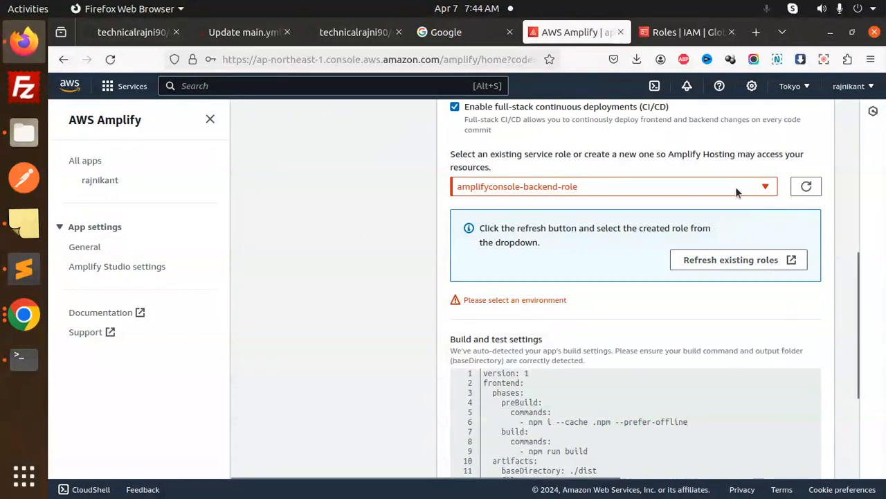
mouse_move(579, 299)
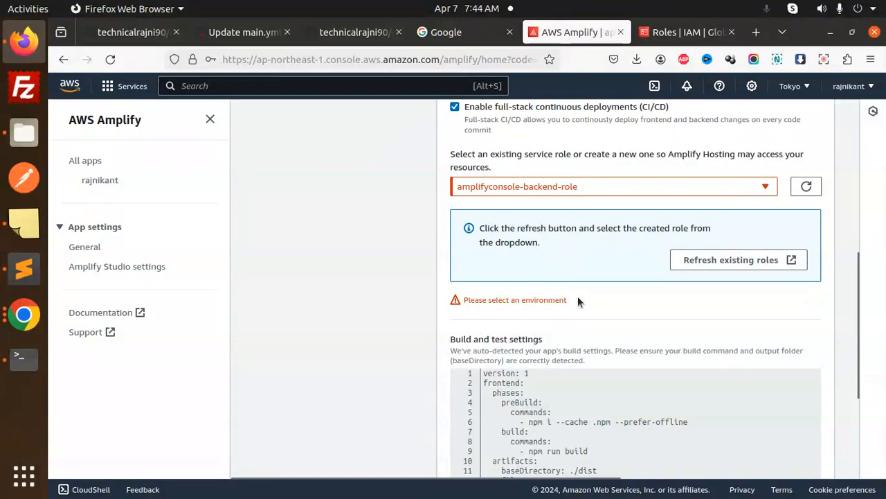
scroll("down", 3)
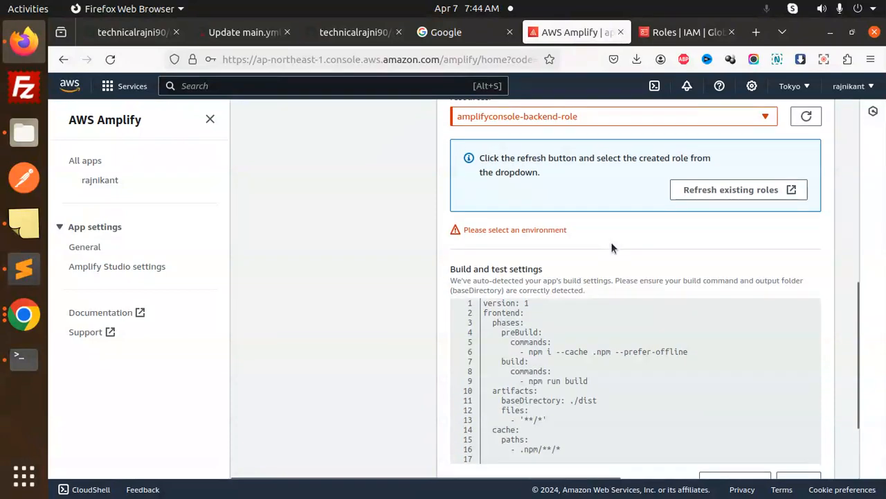
scroll("up", 3)
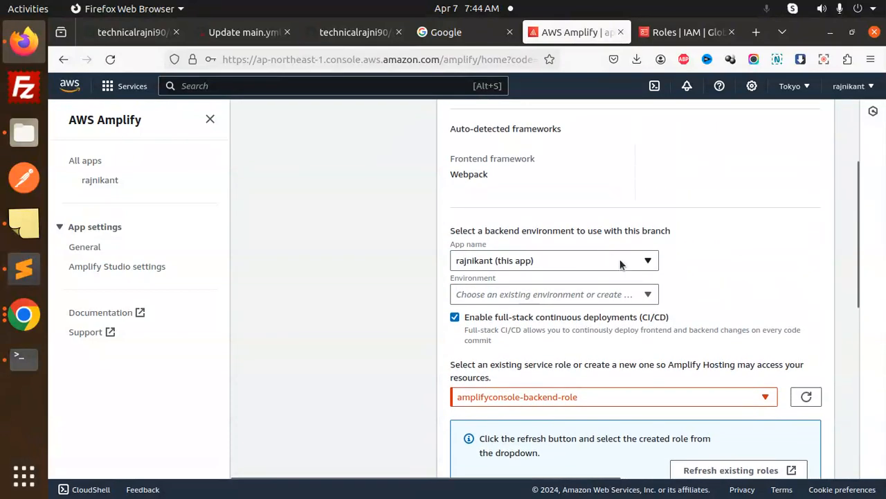
Attach the staging backend environment to the master branch.
left_click(553, 294)
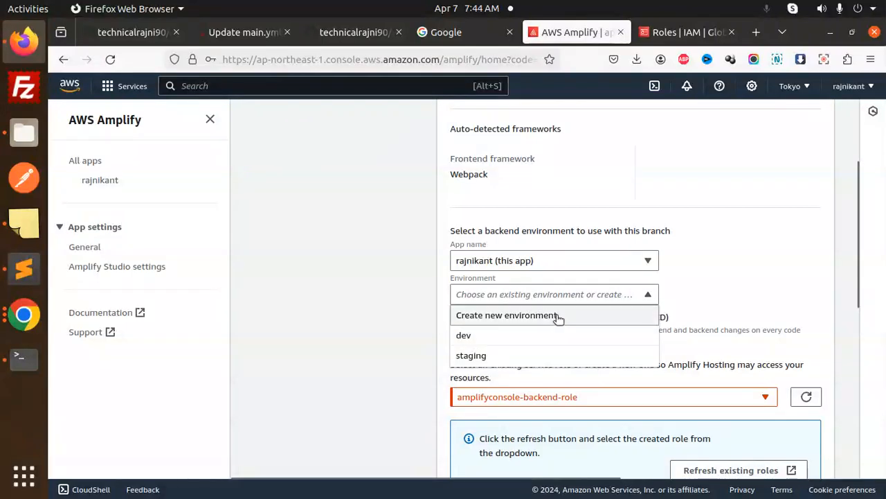
left_click(471, 355)
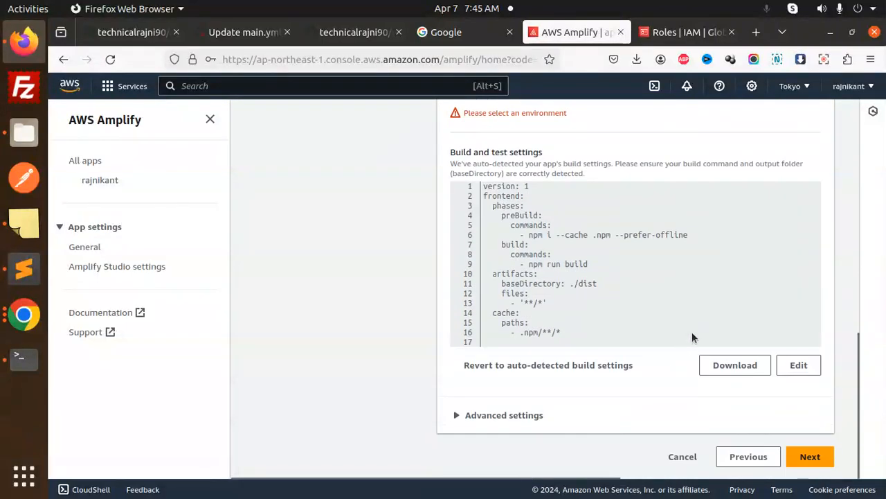
Review the branch details, then save and deploy so master's first build is queued.
left_click(809, 457)
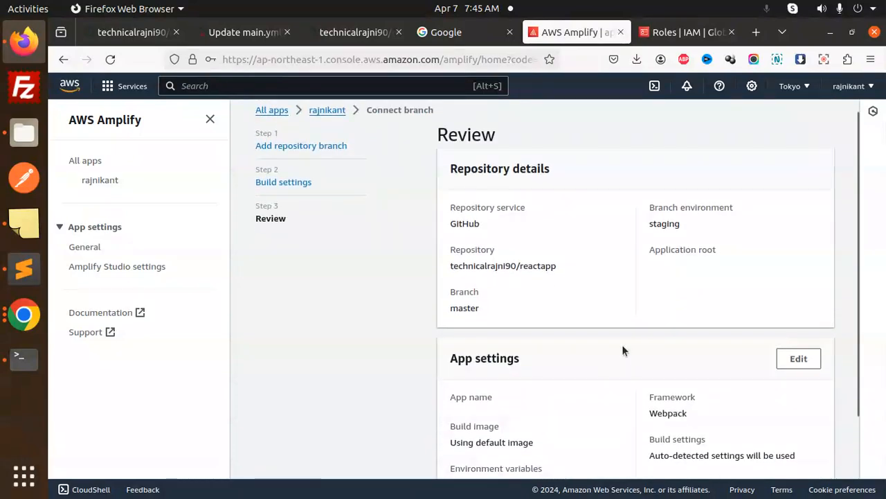
scroll("down", 3)
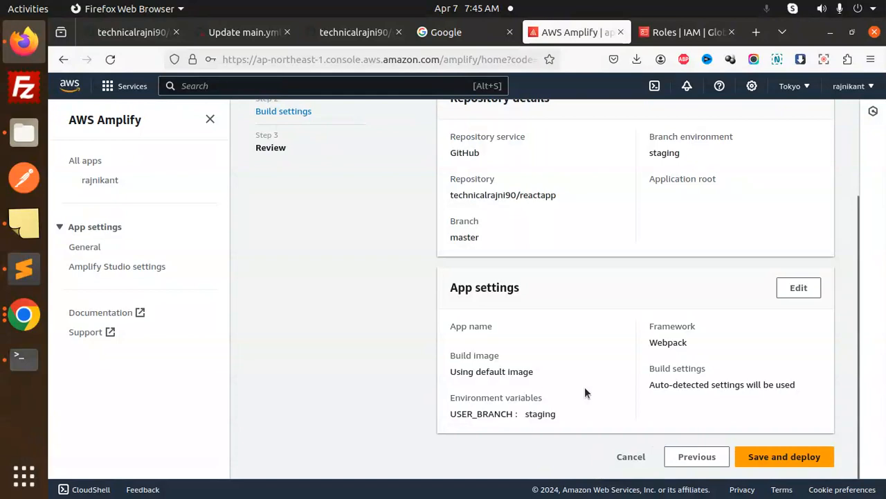
left_click(784, 457)
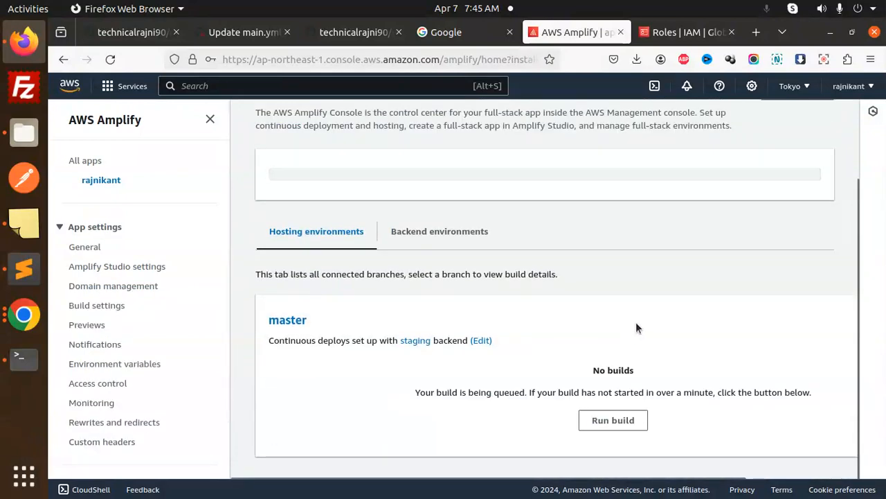
scroll("up", 3)
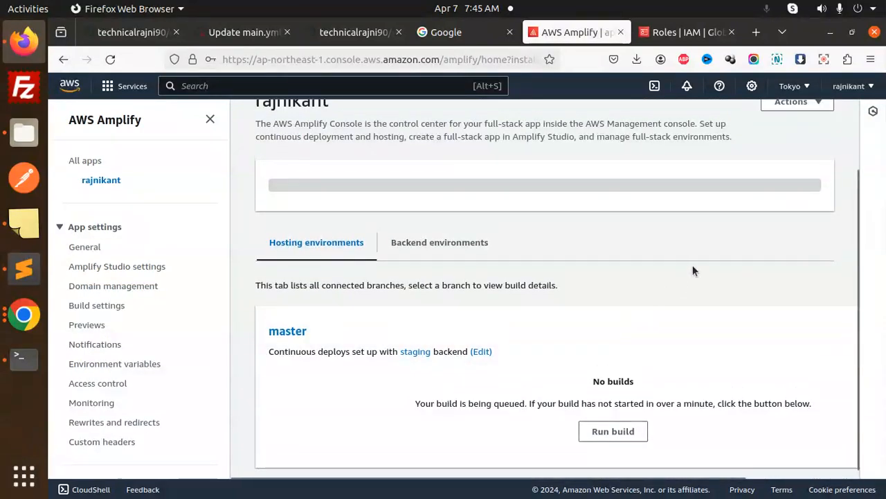
scroll("up", 3)
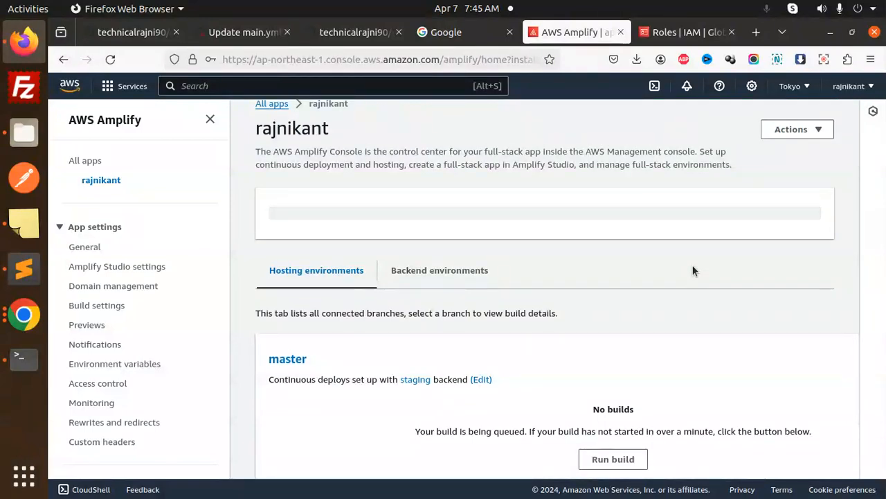
Scroll through Build 1's log as provision, build and deploy stages complete.
scroll("down", 3)
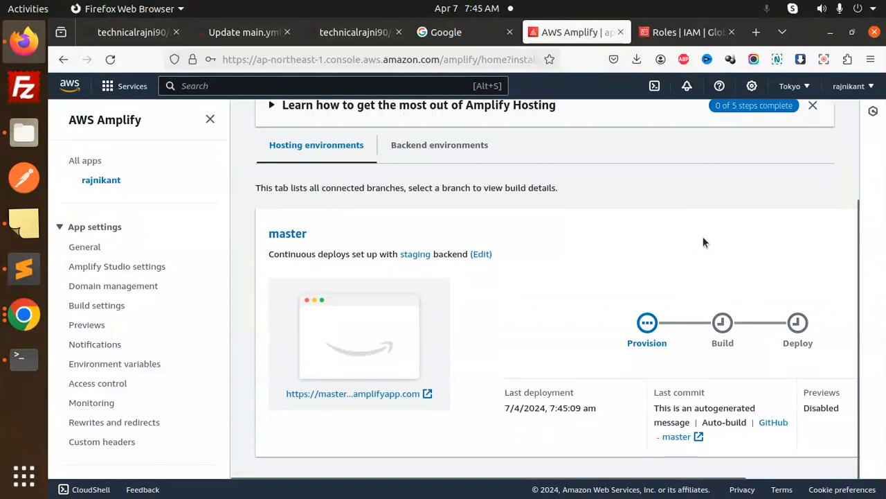
mouse_move(580, 308)
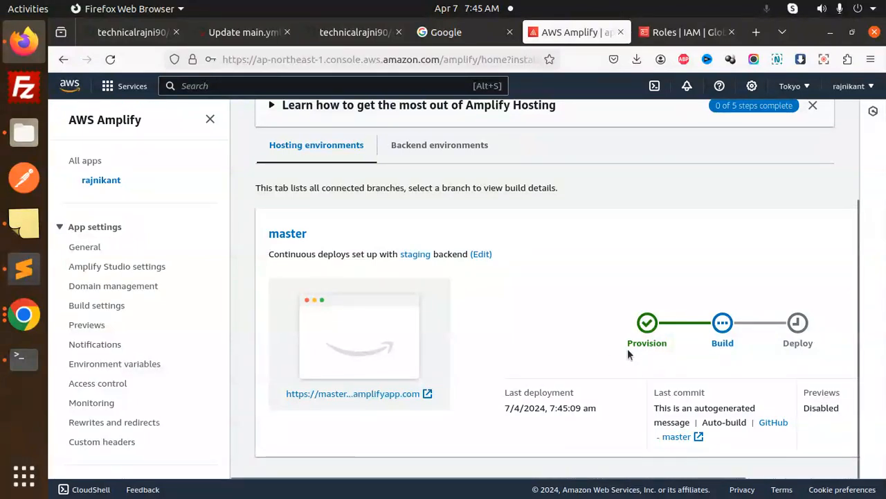
mouse_move(734, 337)
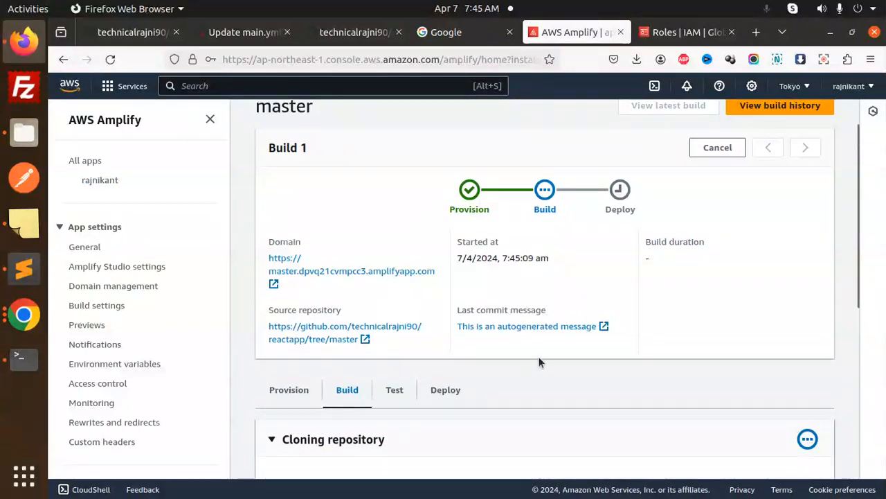
scroll("down", 3)
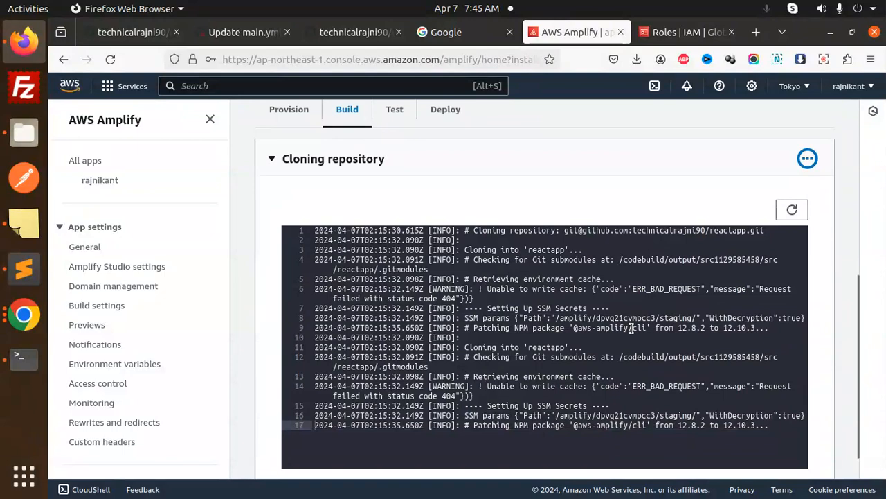
scroll("up", 3)
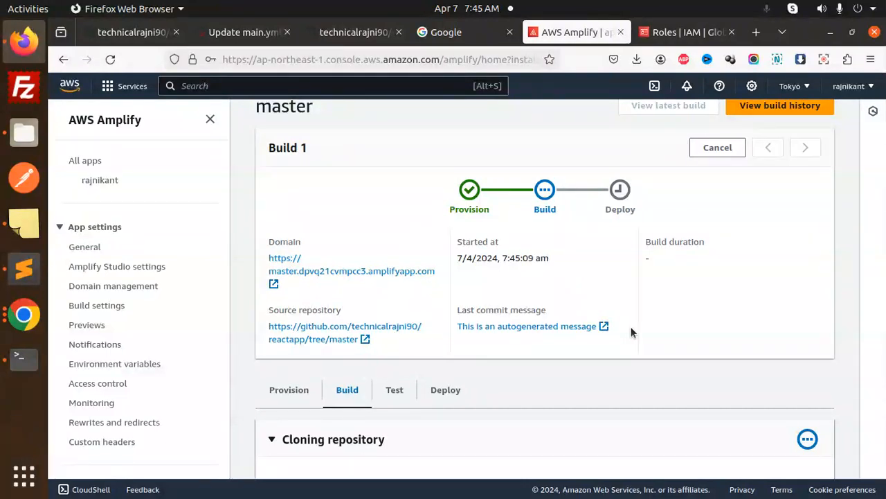
scroll("down", 3)
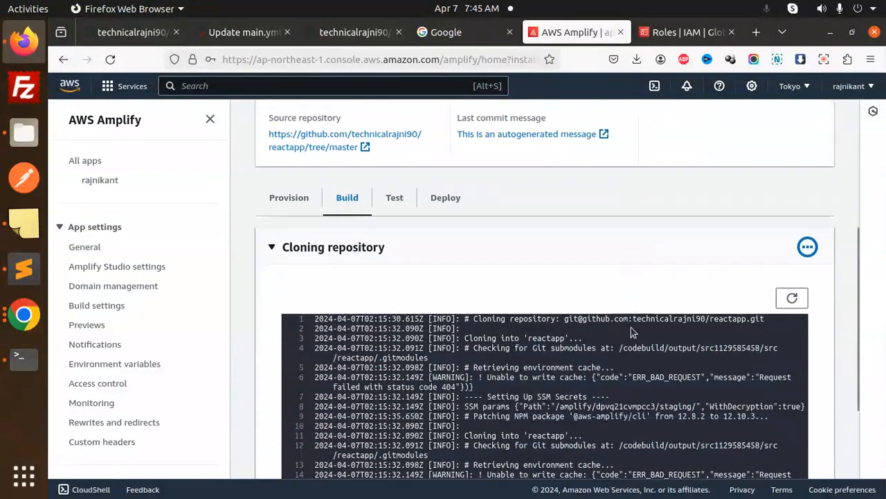
scroll("down", 3)
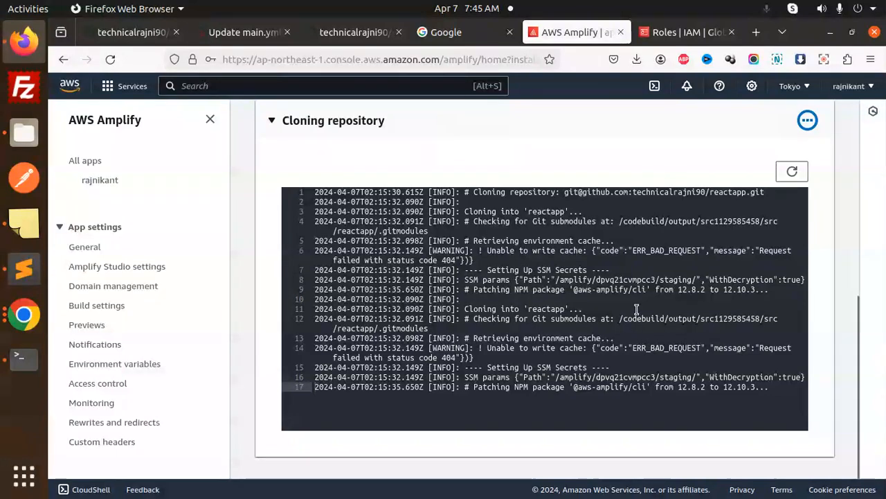
scroll("up", 3)
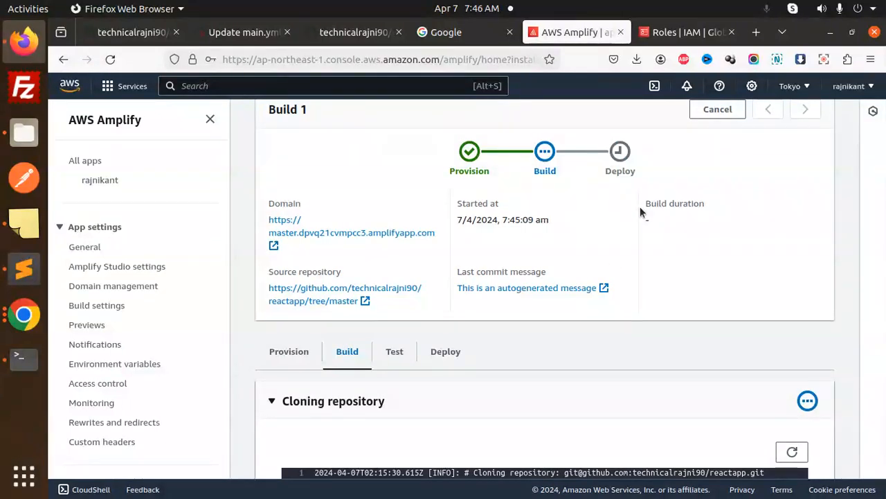
scroll("down", 3)
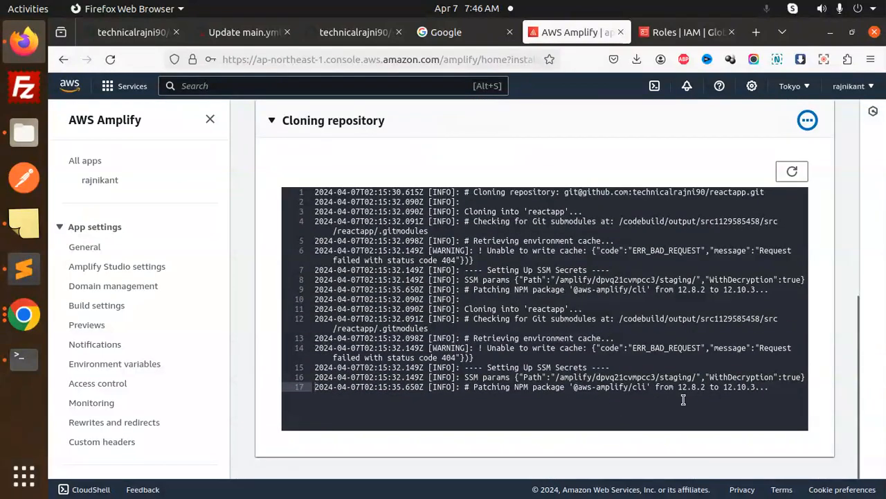
mouse_move(667, 277)
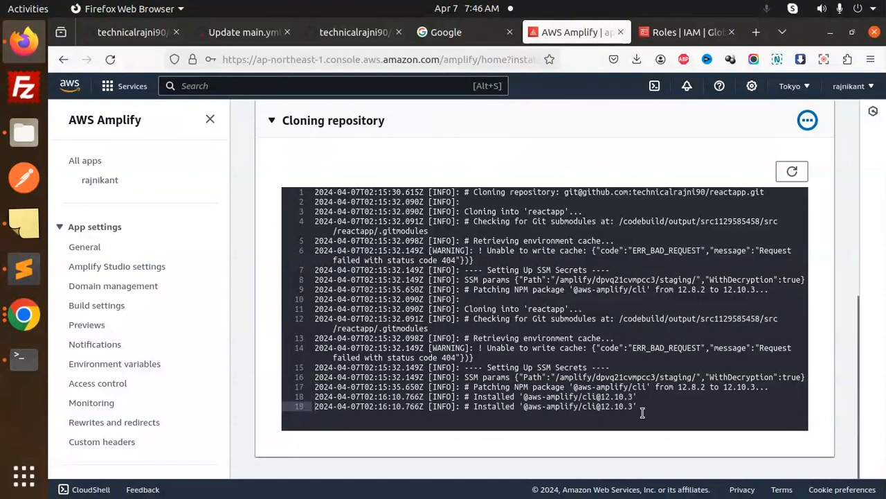
mouse_move(651, 425)
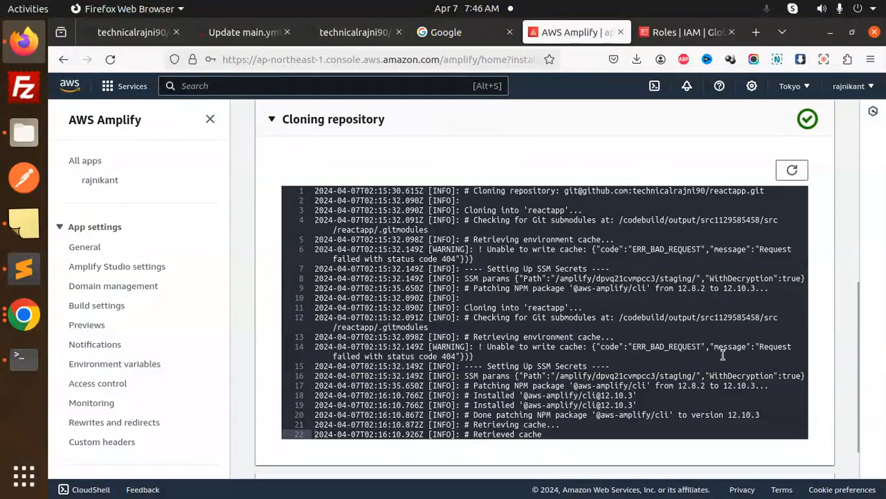
scroll("down", 3)
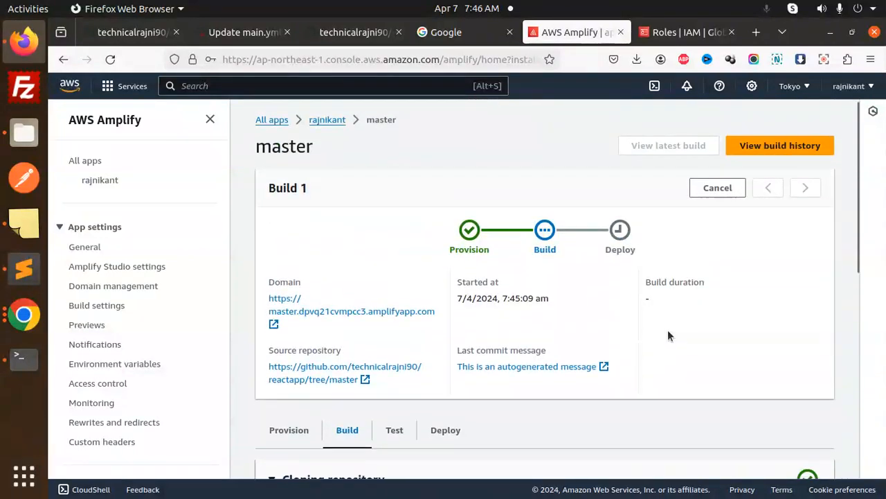
scroll("down", 3)
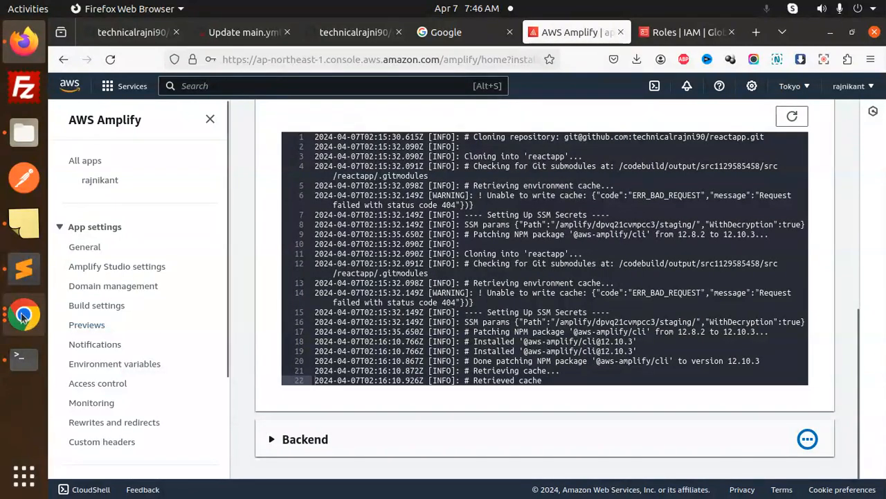
mouse_move(25, 315)
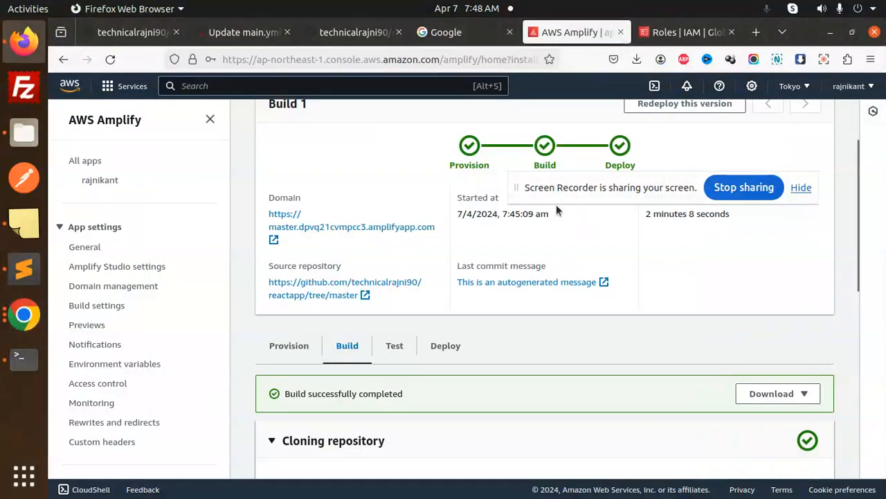
mouse_move(636, 187)
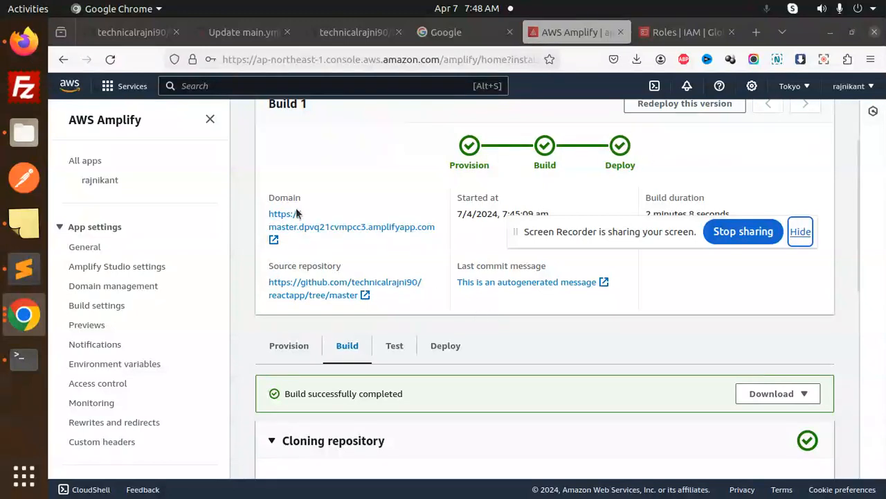
Visit the app's amplifyapp.com domain showing 'Hello world! I am using React'.
left_click(352, 227)
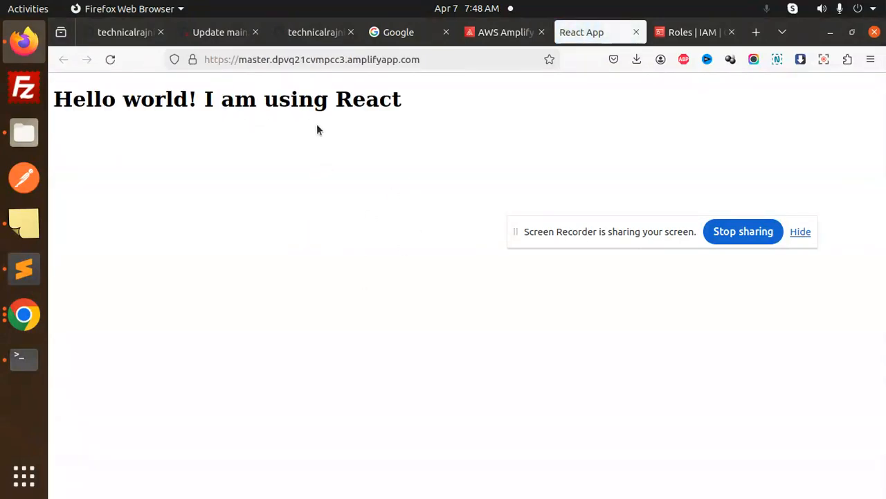
mouse_move(426, 113)
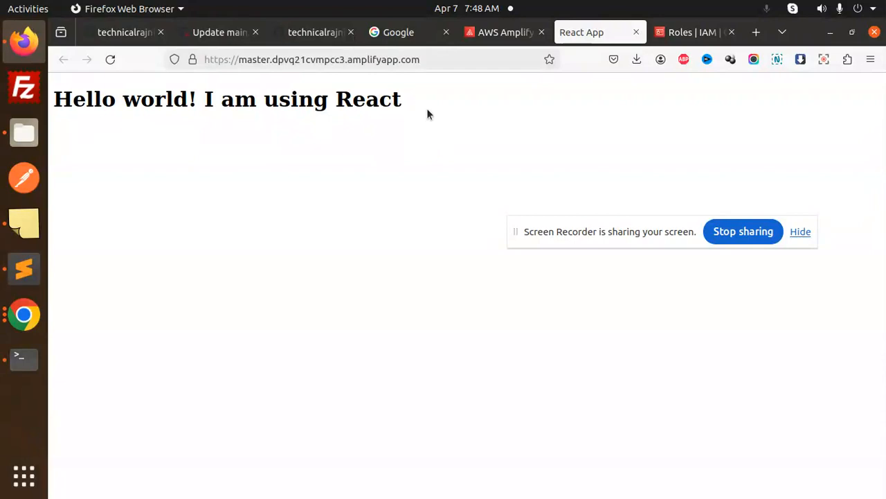